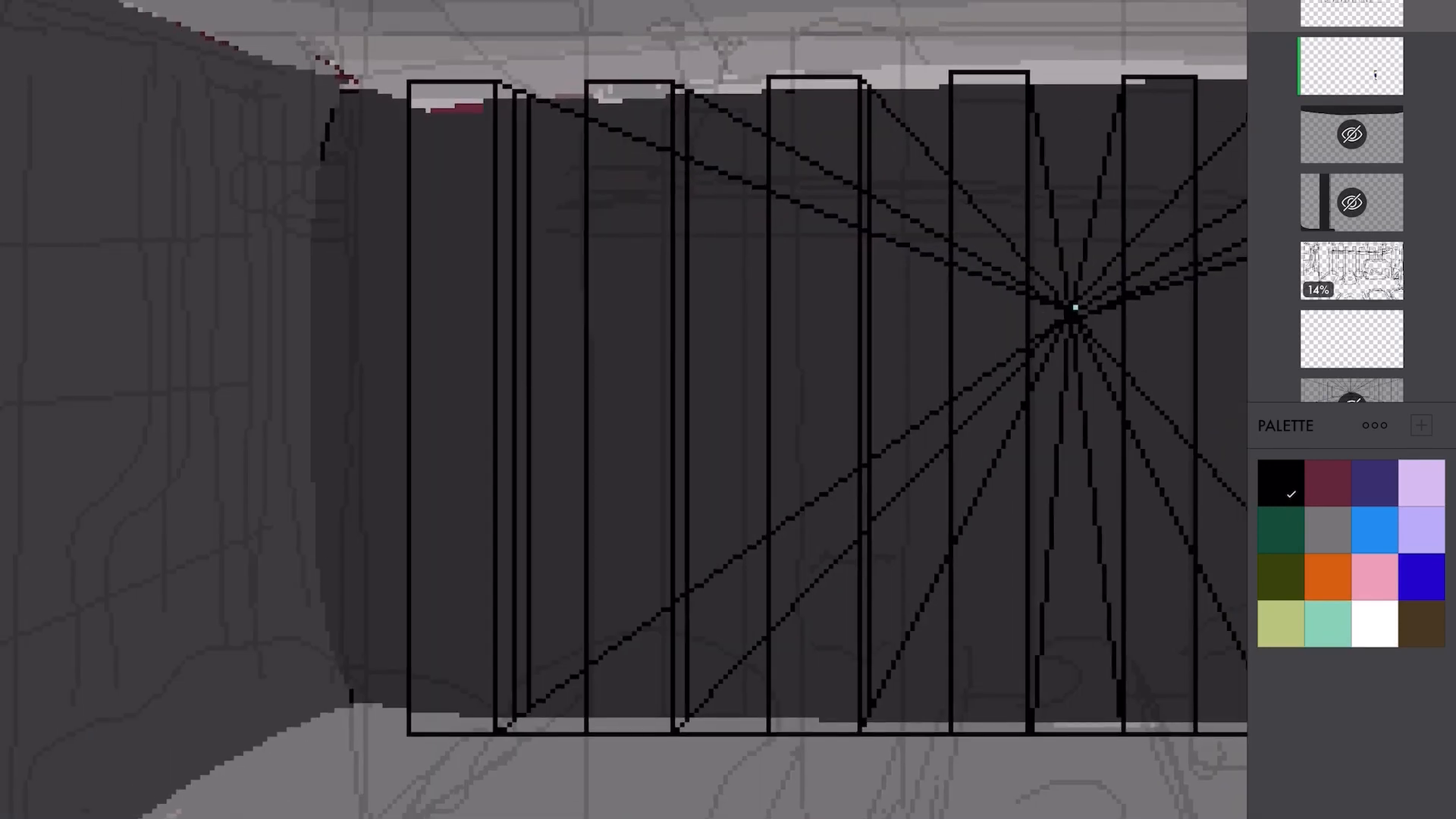
Draw a perspective guide line from the vanishing point over the hallway sketch
{"action": "left_click_drag", "start_coordinate": [515, 399], "coordinate": [516, 706]}
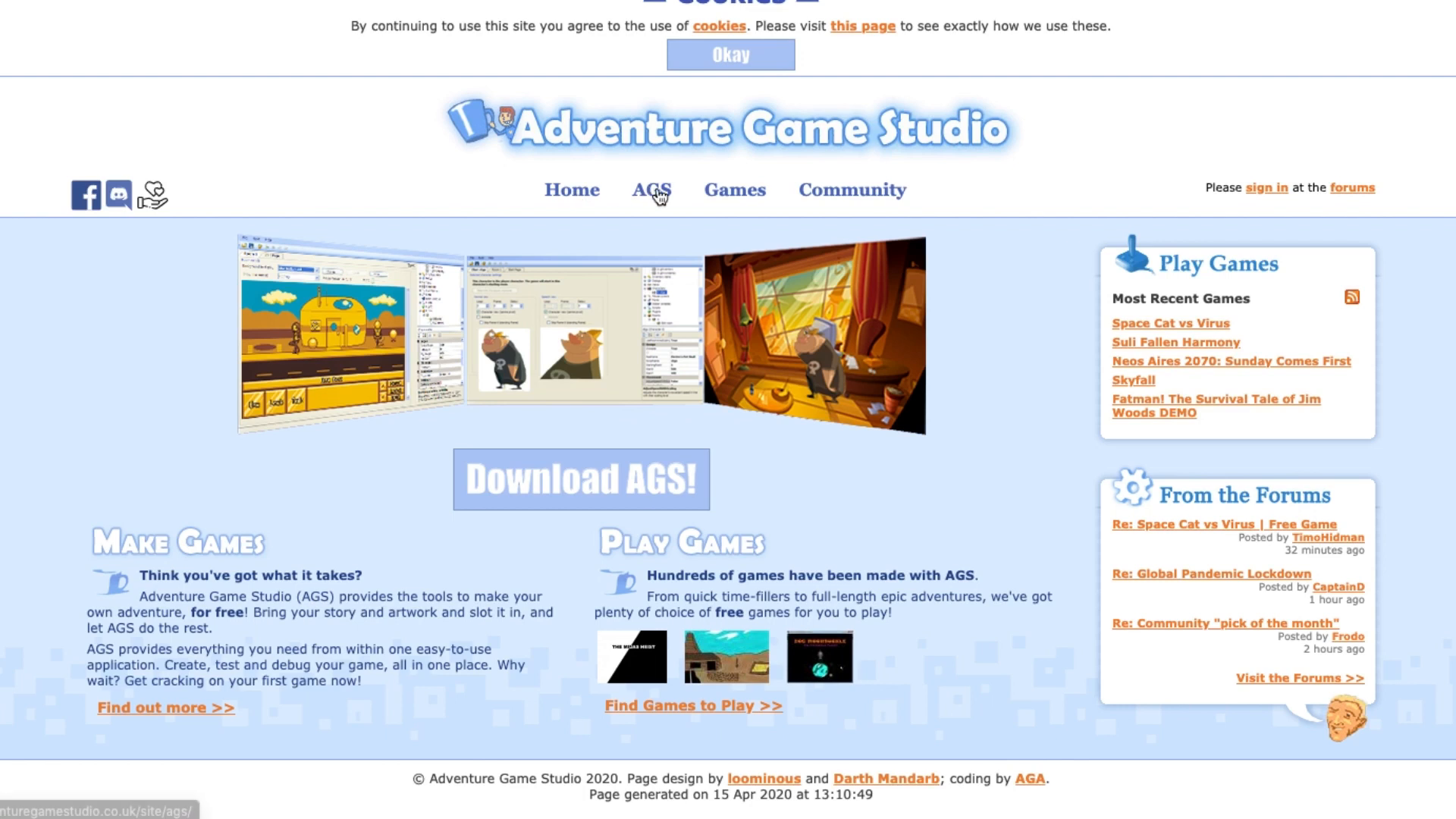
Browse the AGS engine page's download info, screenshots, development notes and resources
{"action": "left_click", "coordinate": [652, 191]}
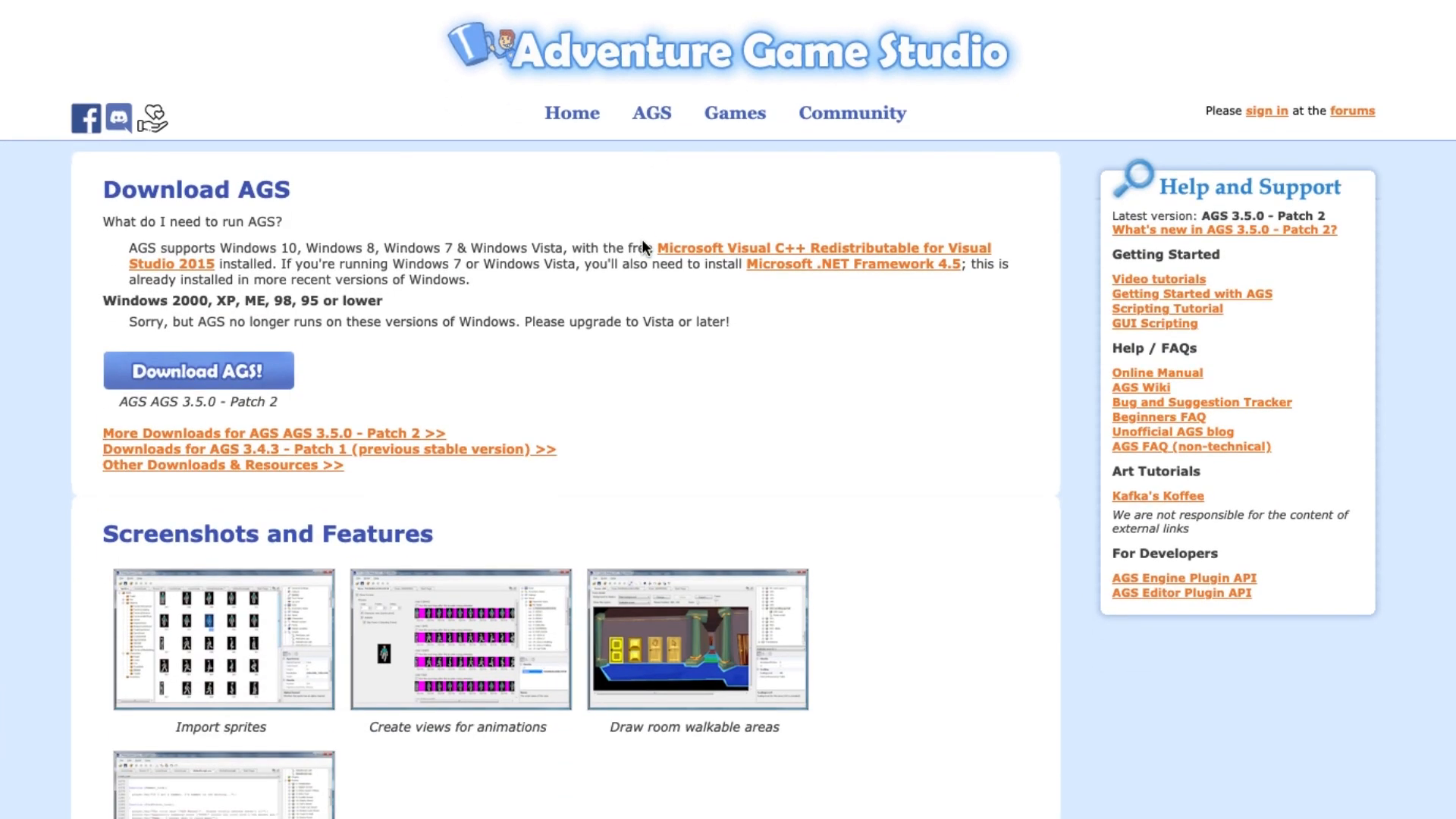
{"action": "scroll", "scroll_direction": "down", "scroll_amount": 3}
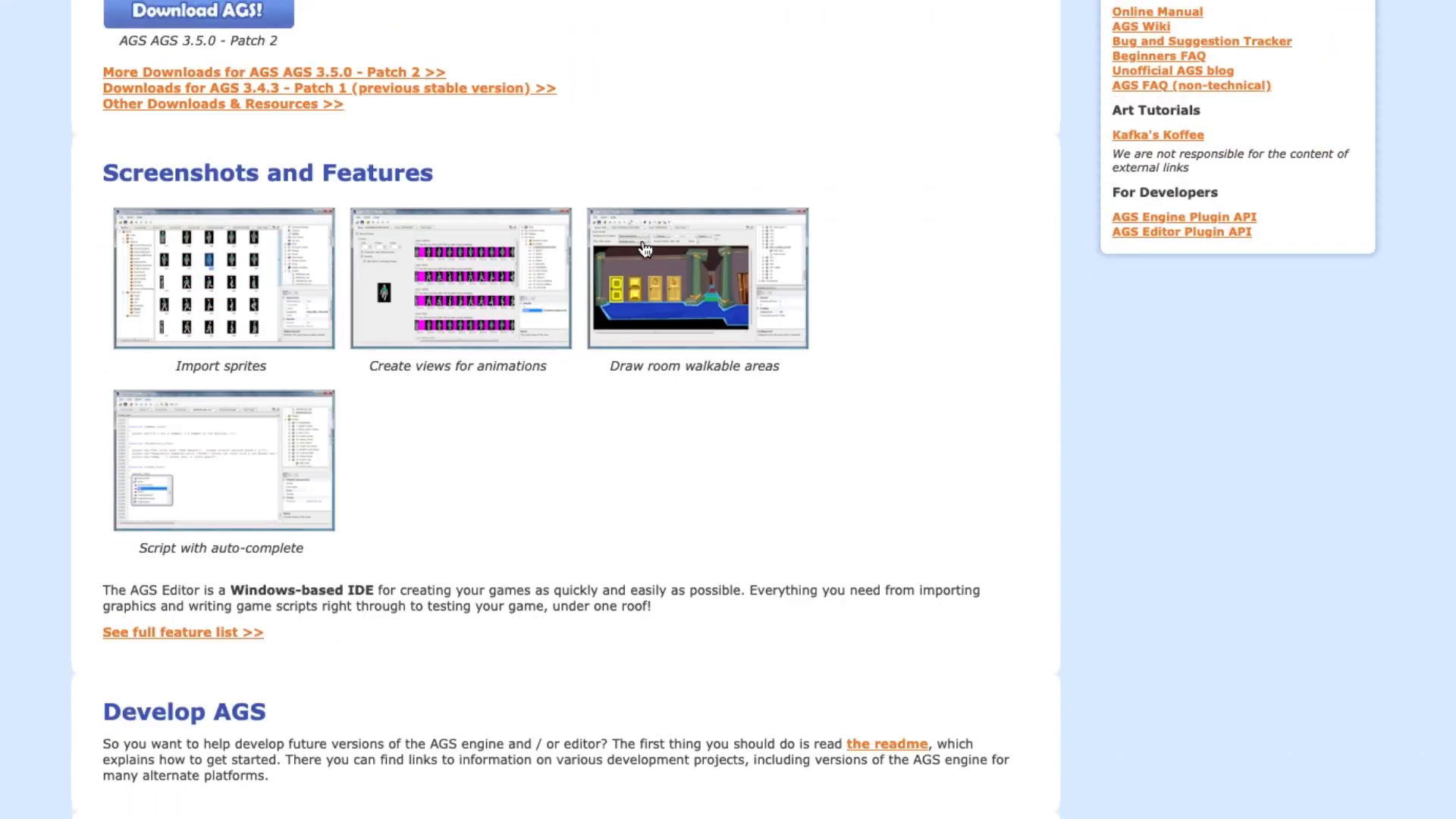
{"action": "left_click", "coordinate": [697, 278]}
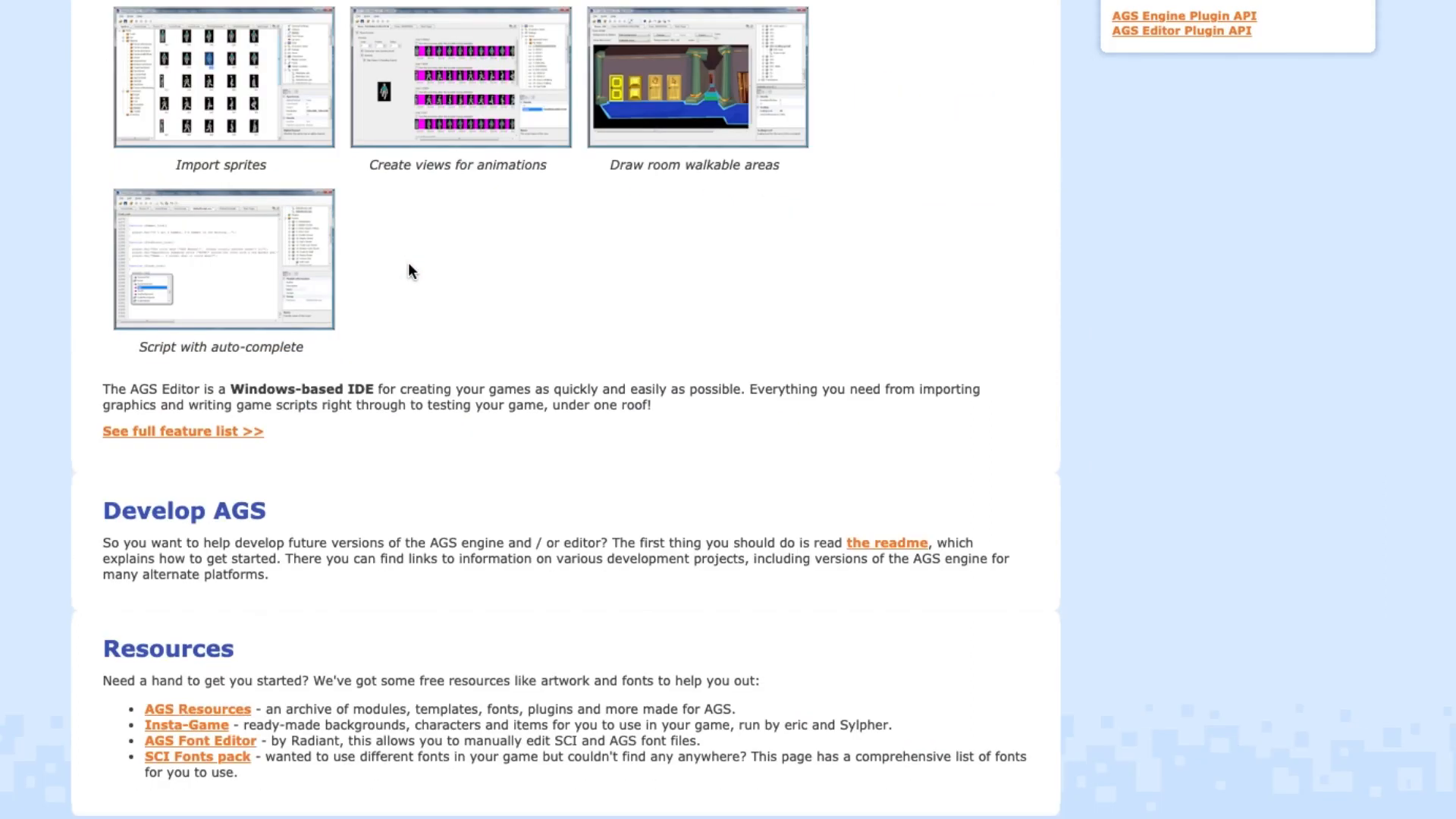
{"action": "scroll", "scroll_direction": "down", "scroll_amount": 3}
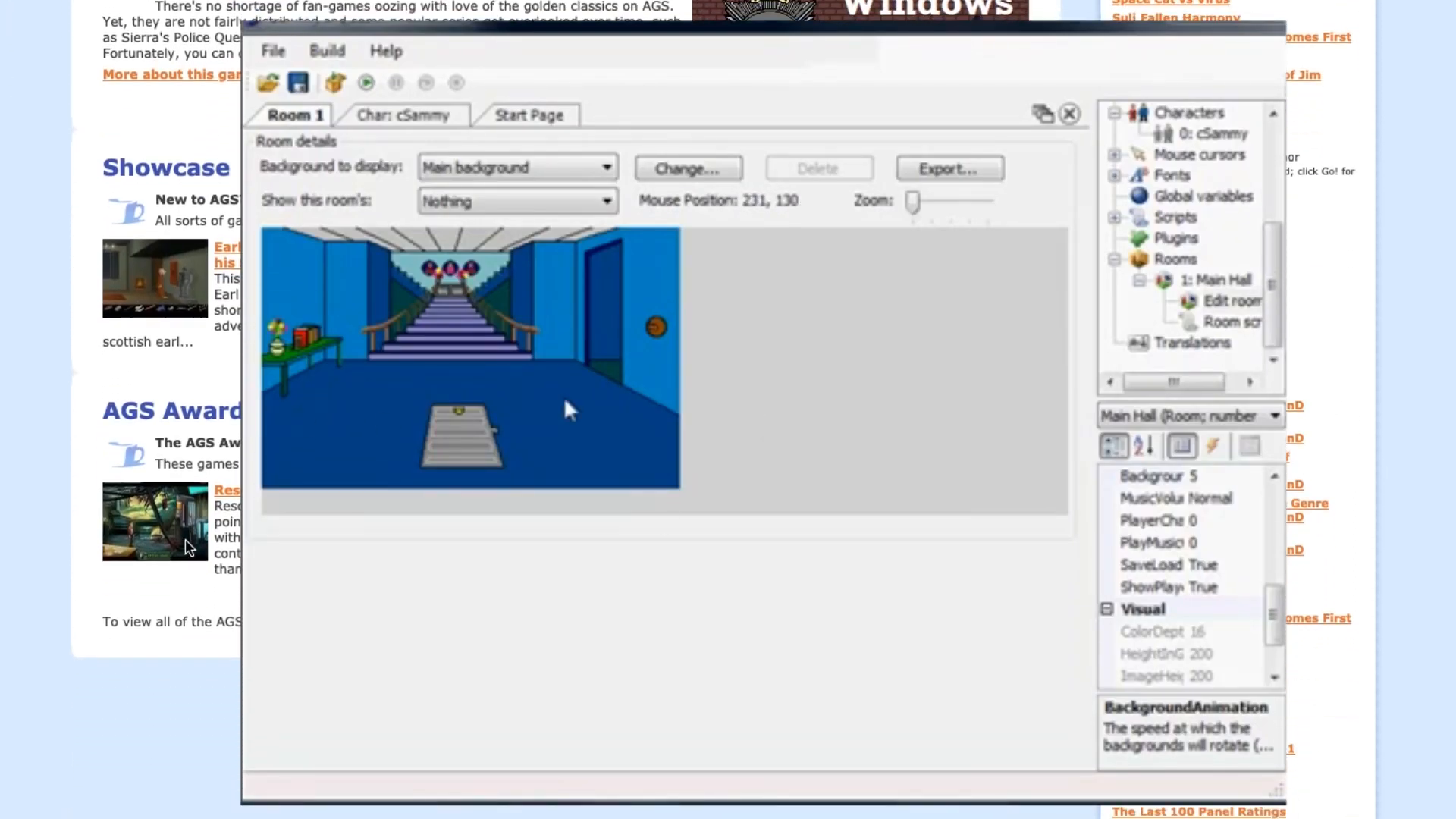
{"action": "mouse_move", "coordinate": [320, 401]}
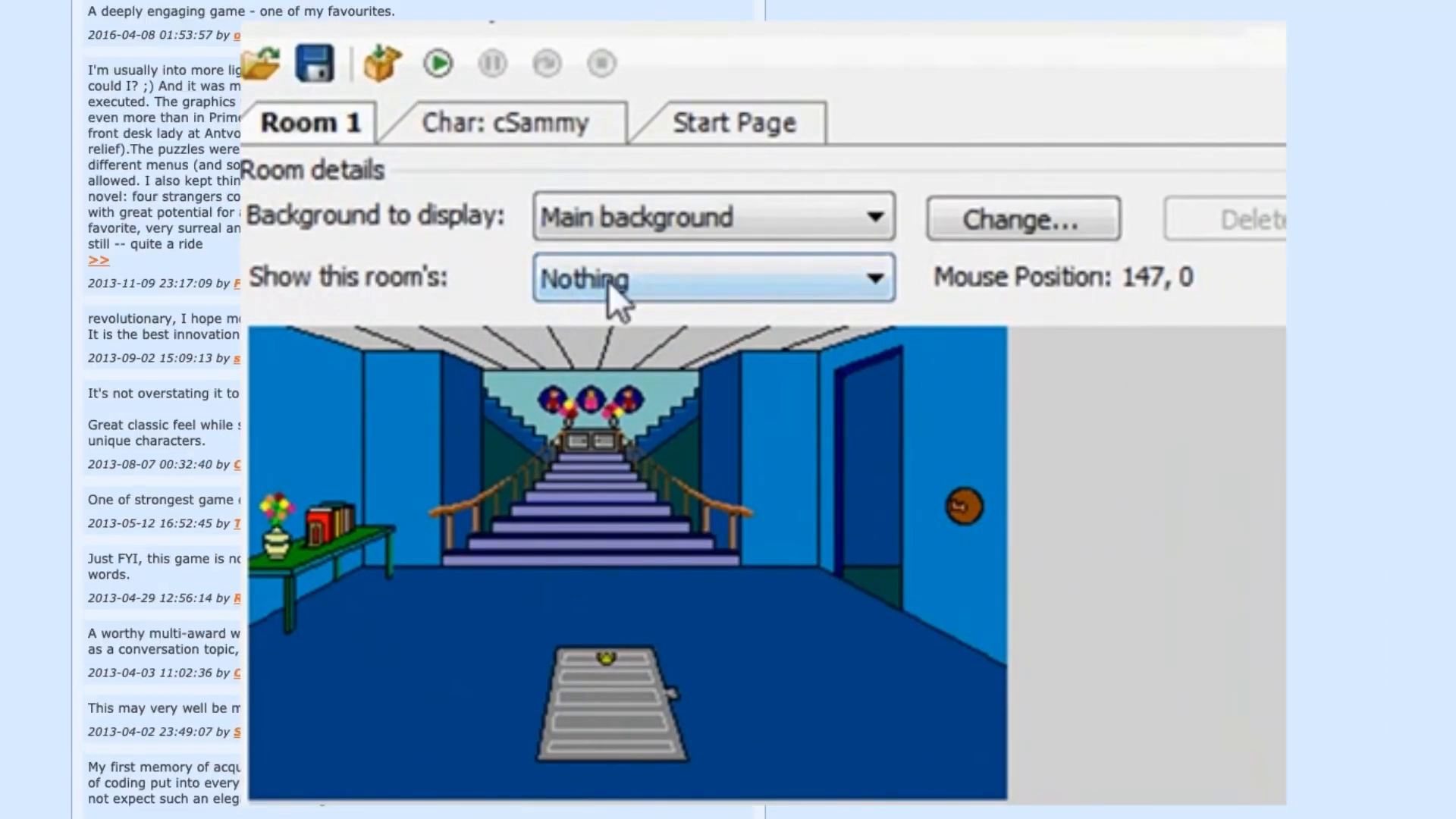
Choose which room areas to overlay on the Main Hall room in the AGS editor
{"action": "left_click", "coordinate": [437, 63]}
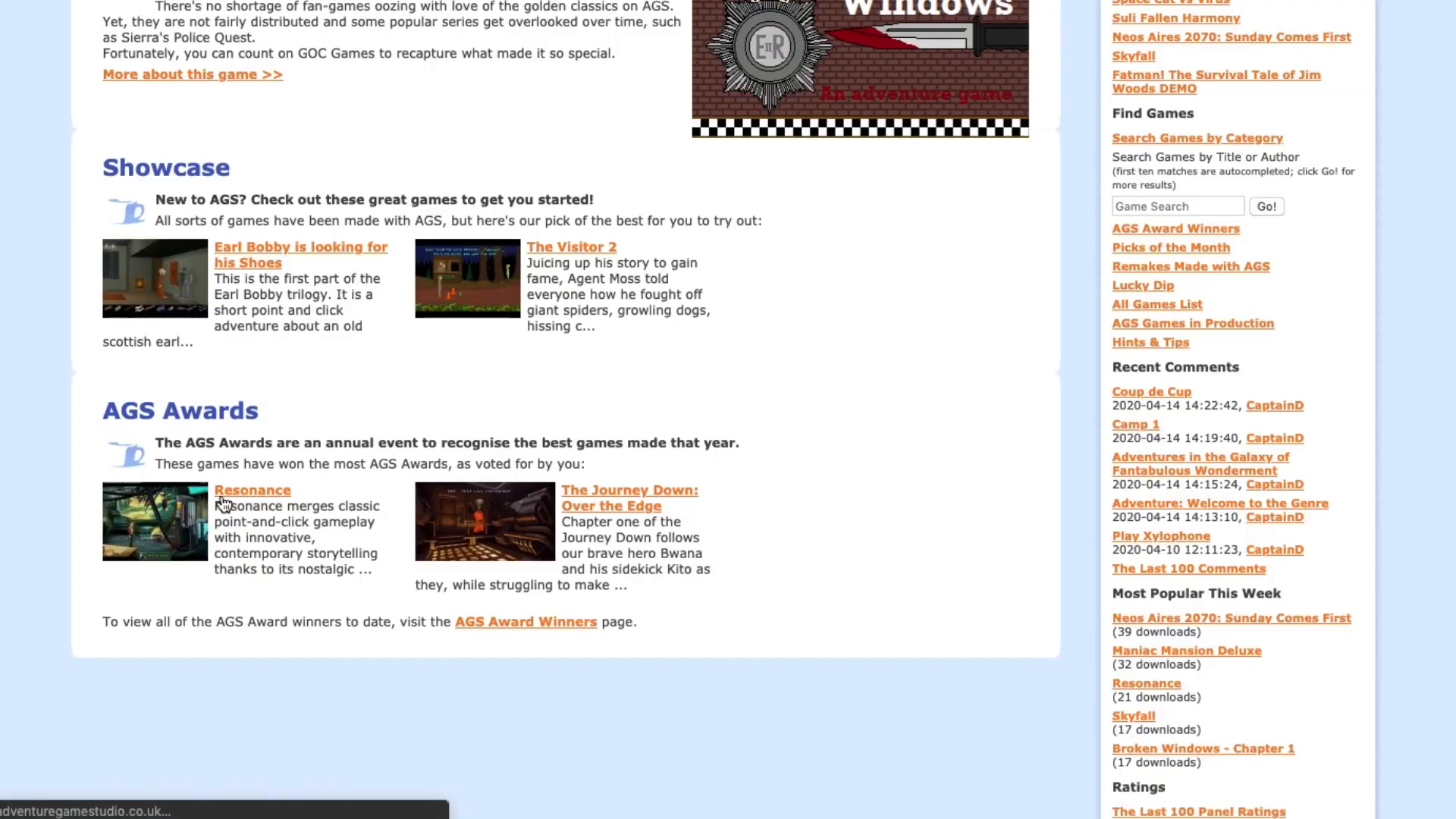
View the Resonance game page from the AGS Awards and zoom into its screenshot
{"action": "left_click", "coordinate": [254, 490]}
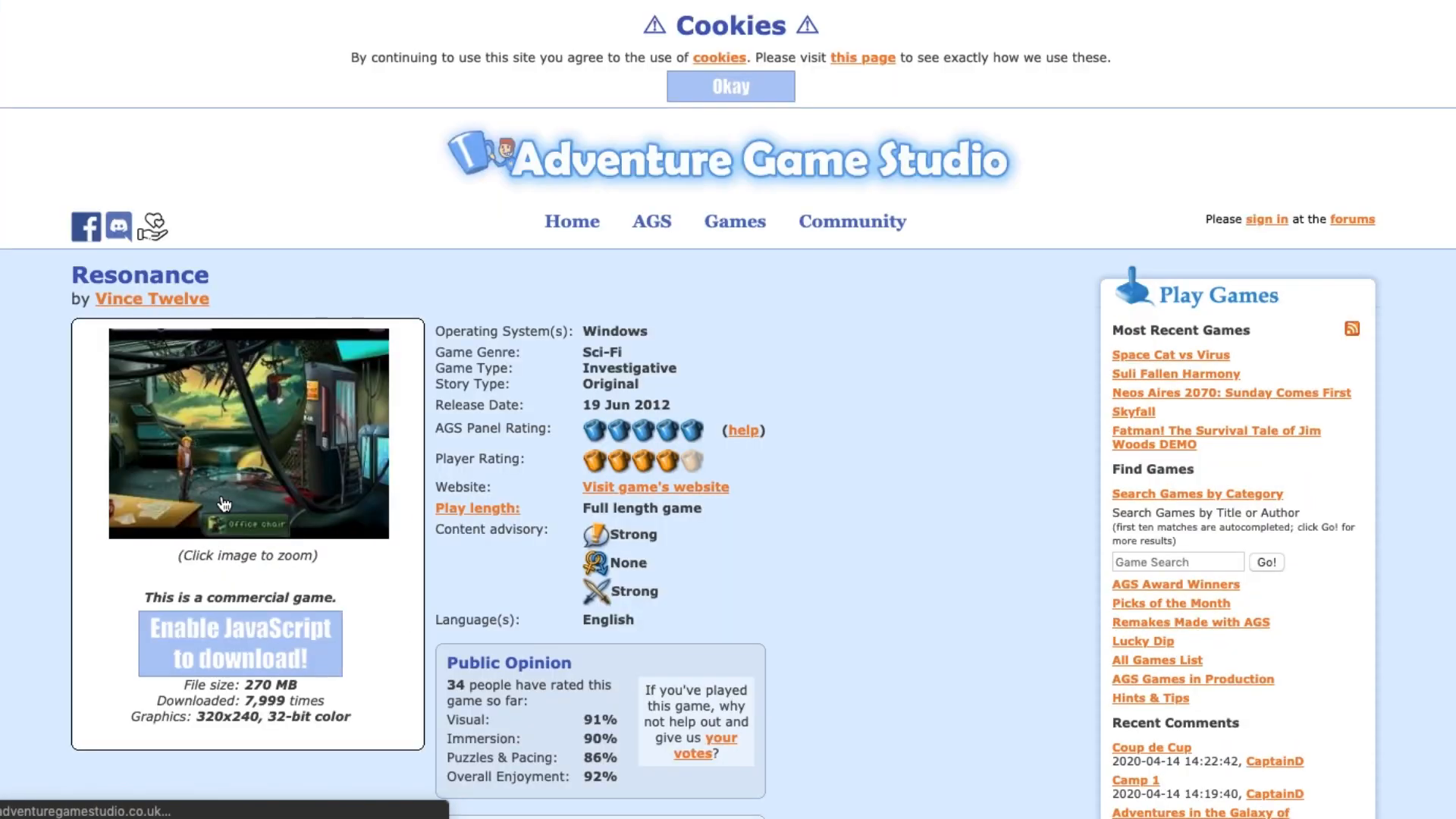
{"action": "left_click", "coordinate": [729, 85]}
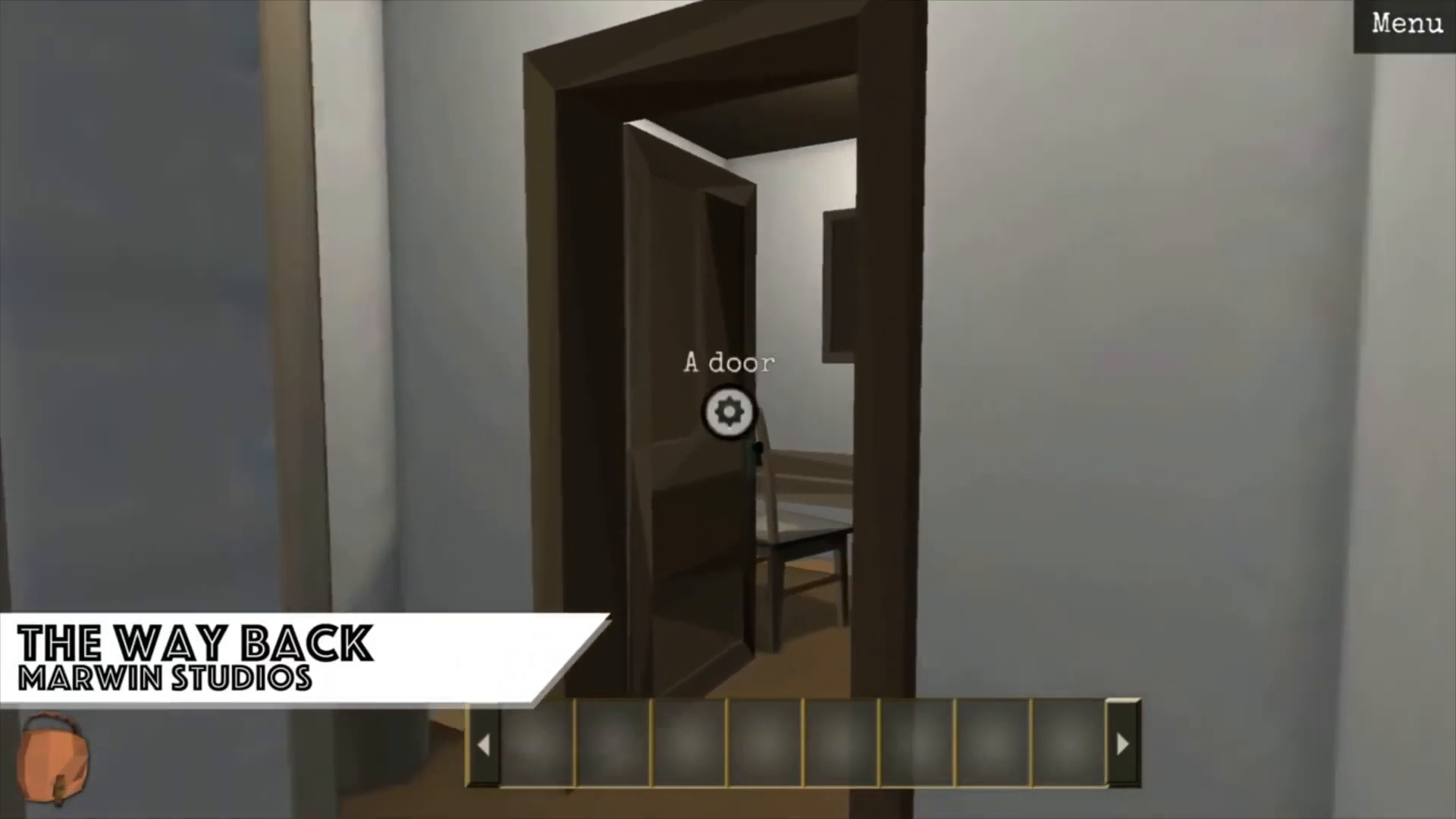
{"action": "left_click", "coordinate": [727, 413]}
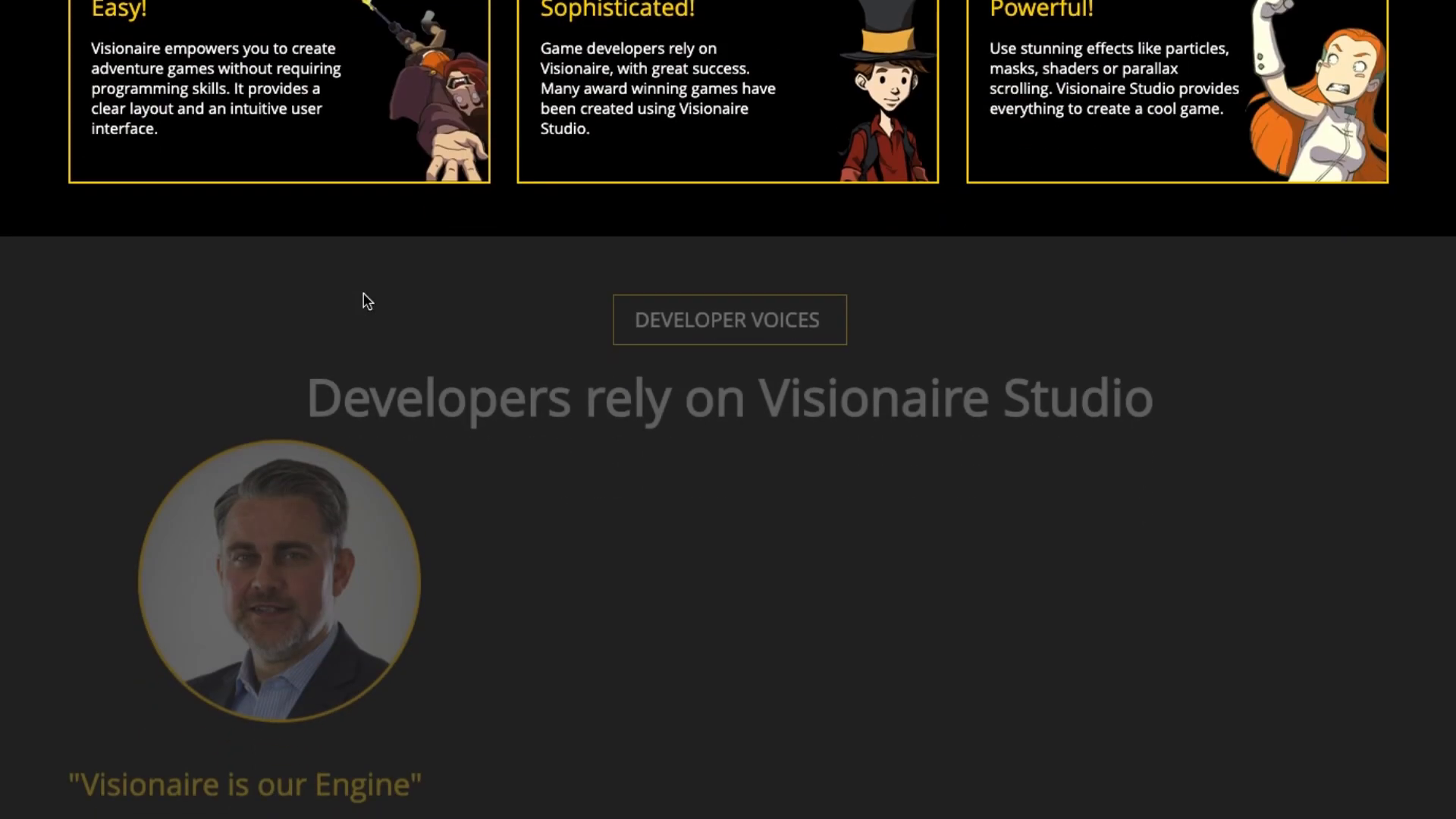
{"action": "scroll", "scroll_direction": "down", "scroll_amount": 3}
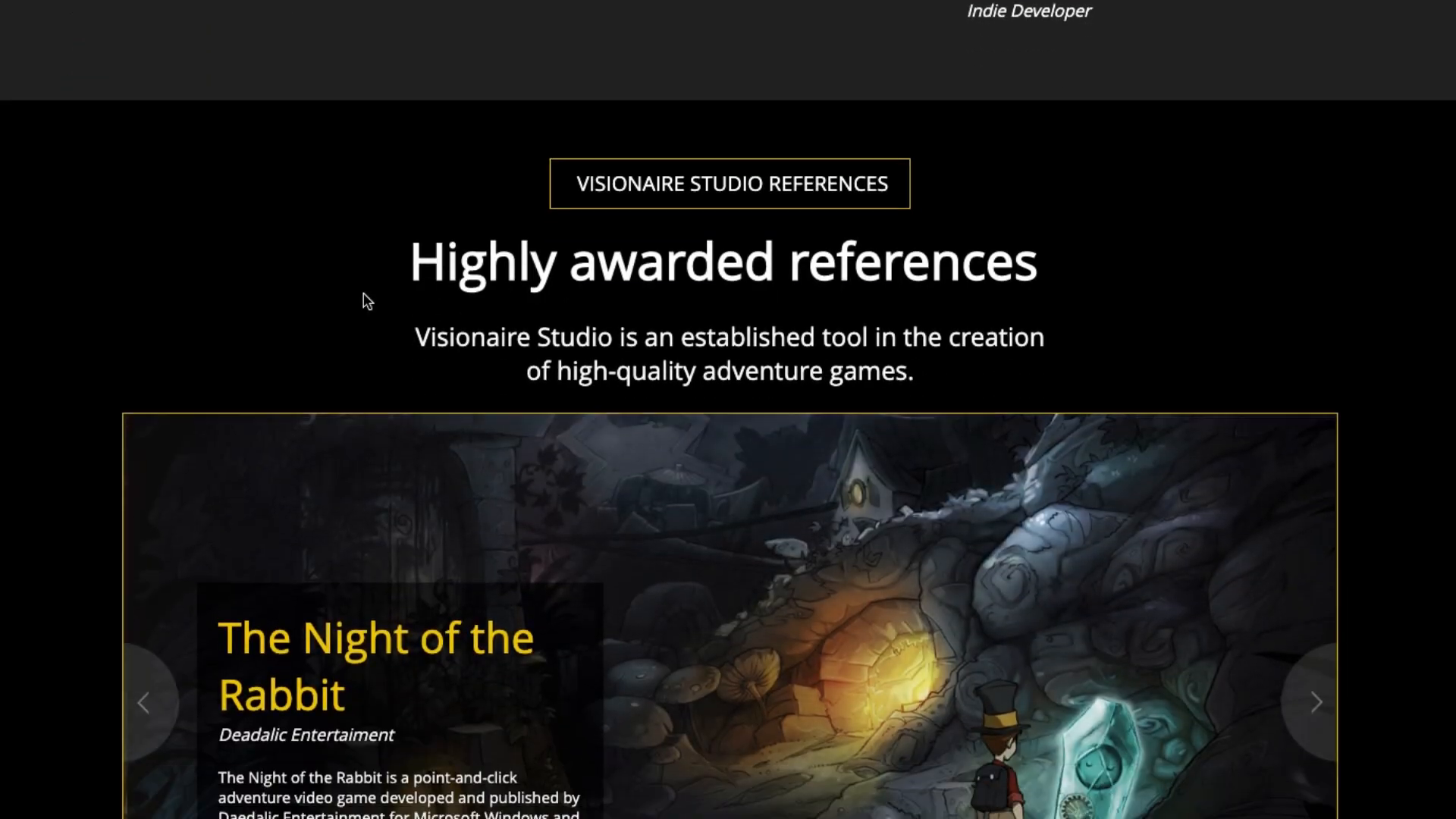
{"action": "scroll", "scroll_direction": "down", "scroll_amount": 3}
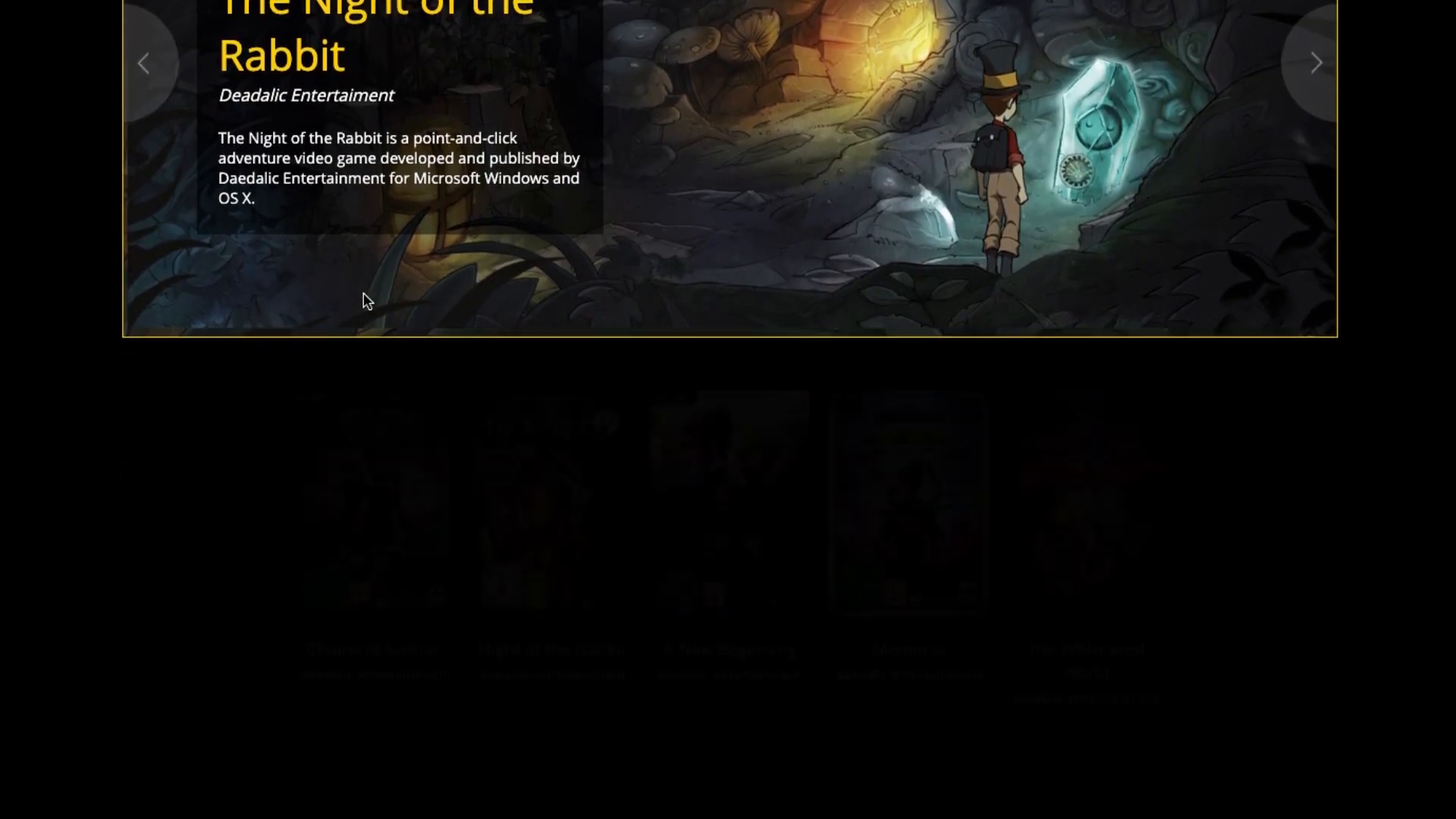
{"action": "scroll", "scroll_direction": "down", "scroll_amount": 3}
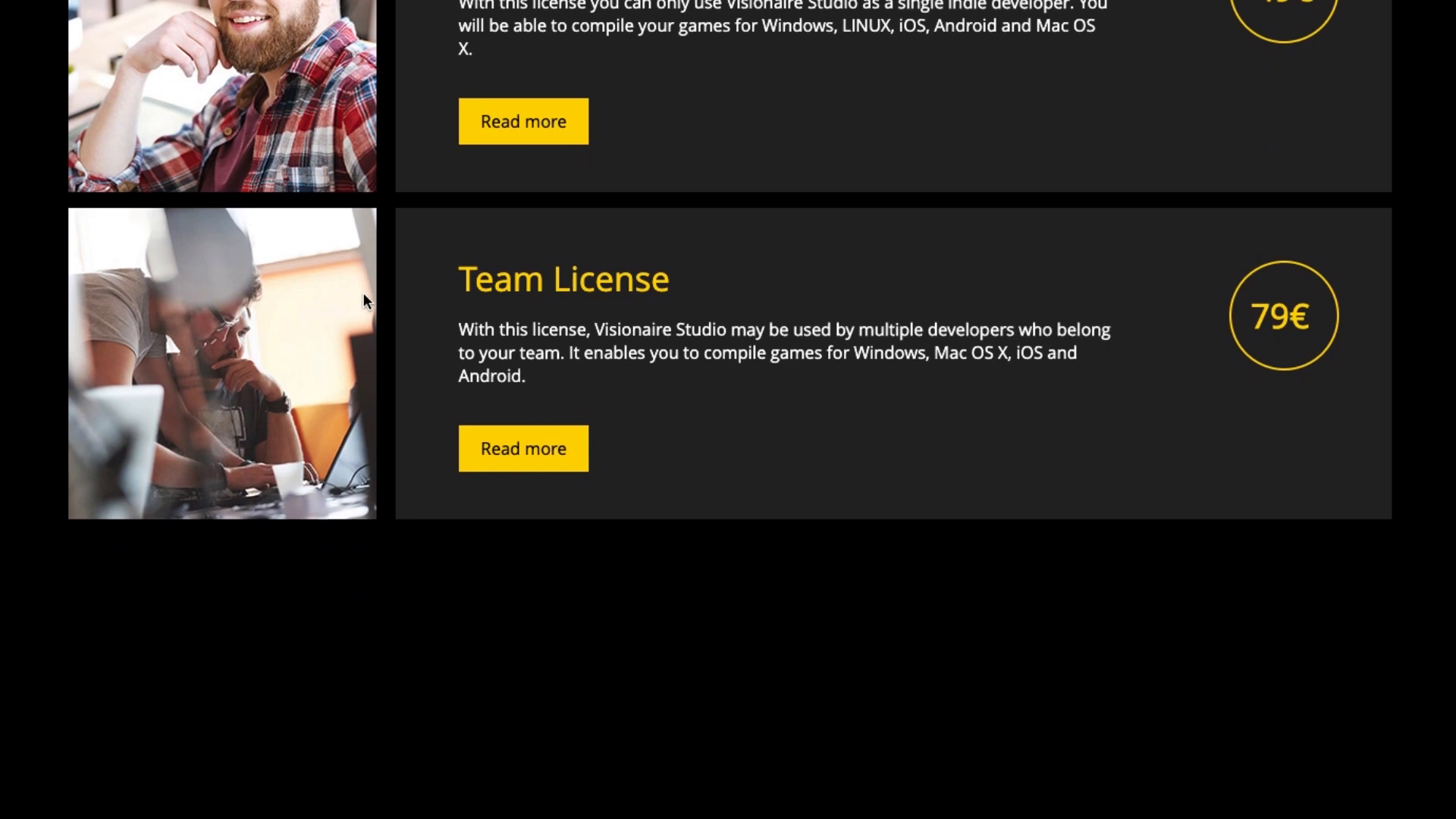
{"action": "scroll", "scroll_direction": "down", "scroll_amount": 3}
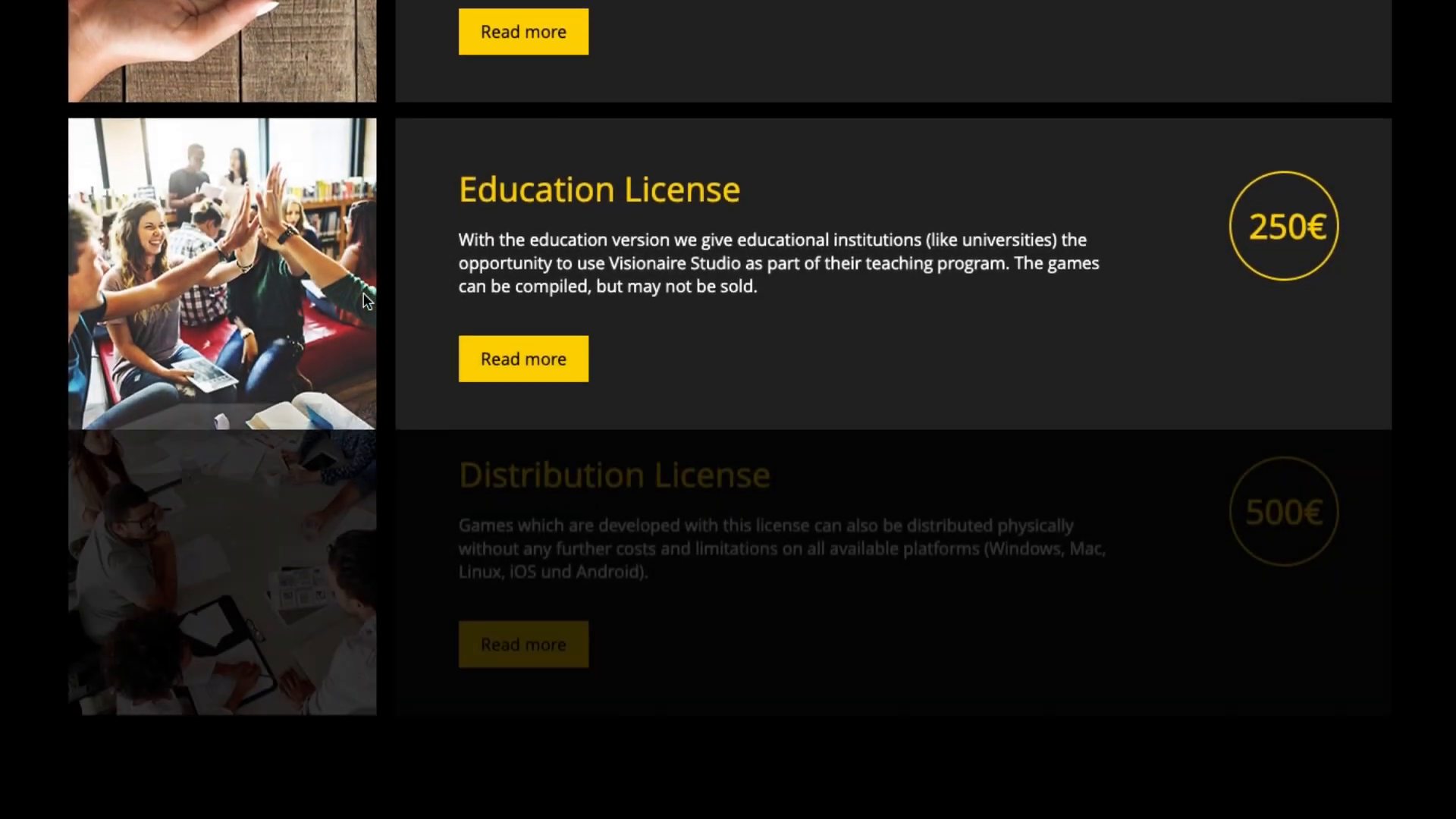
{"action": "scroll", "scroll_direction": "down", "scroll_amount": 3}
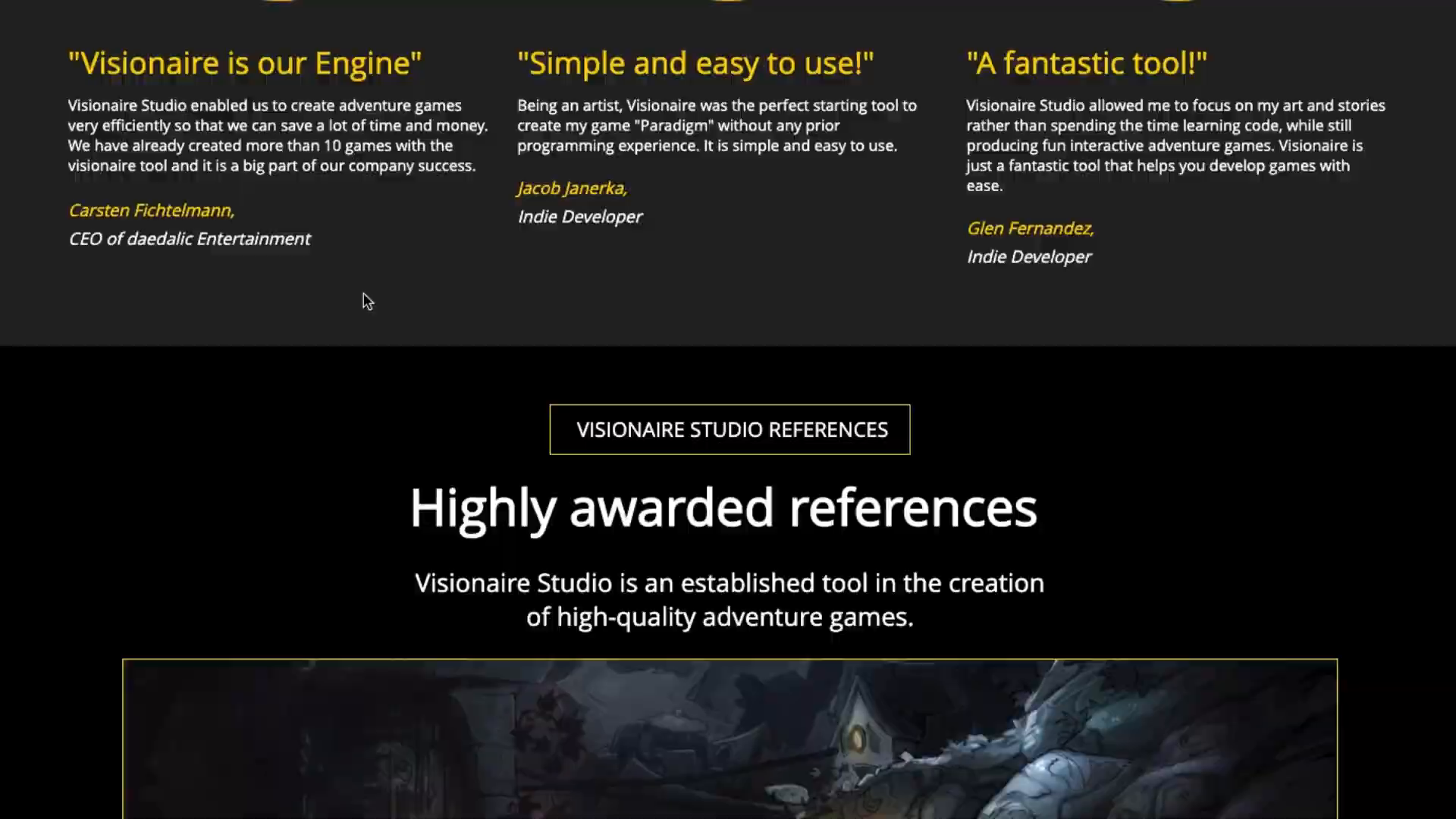
{"action": "scroll", "scroll_direction": "up", "scroll_amount": 3}
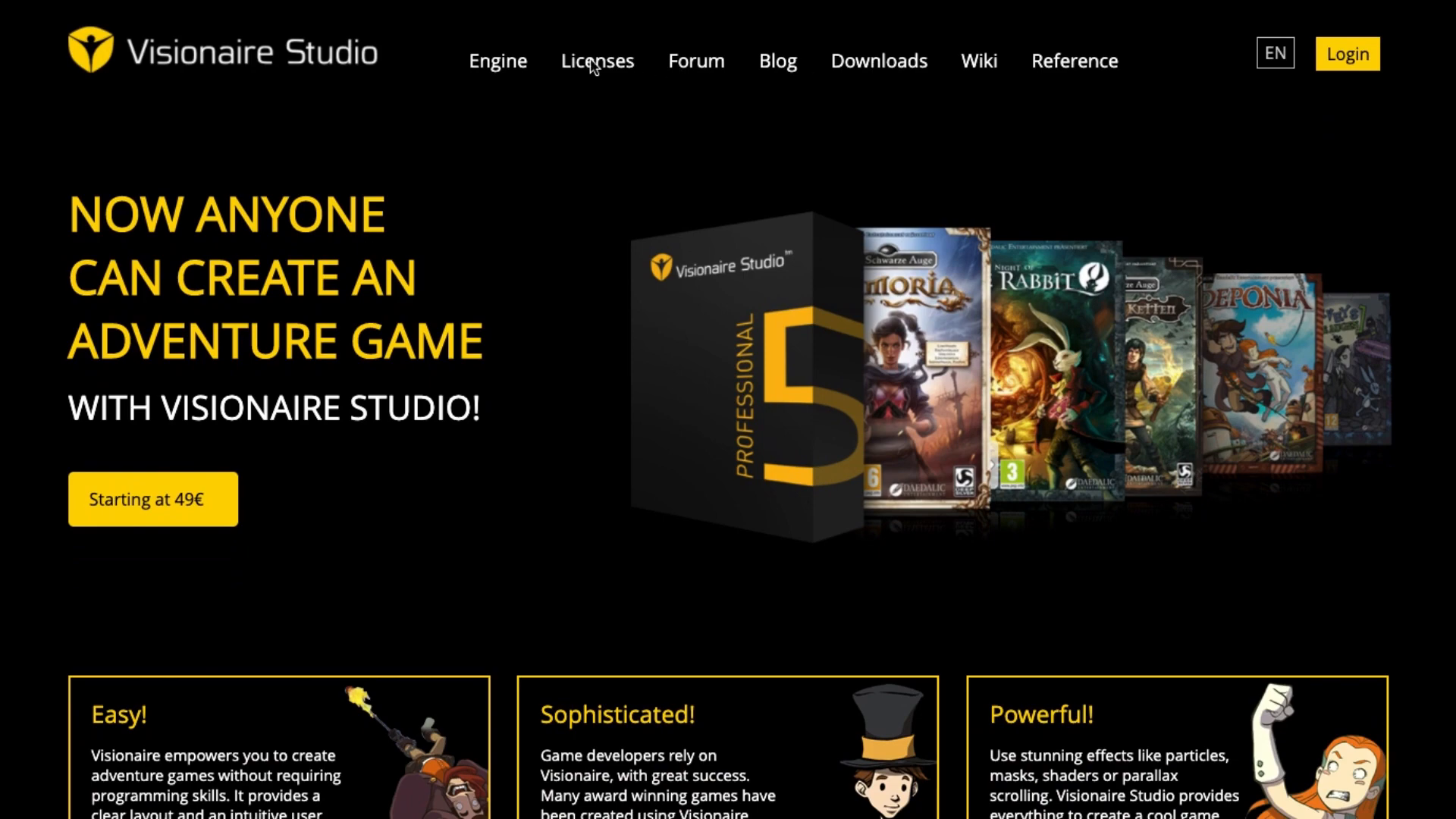
{"action": "scroll", "scroll_direction": "down", "scroll_amount": 3}
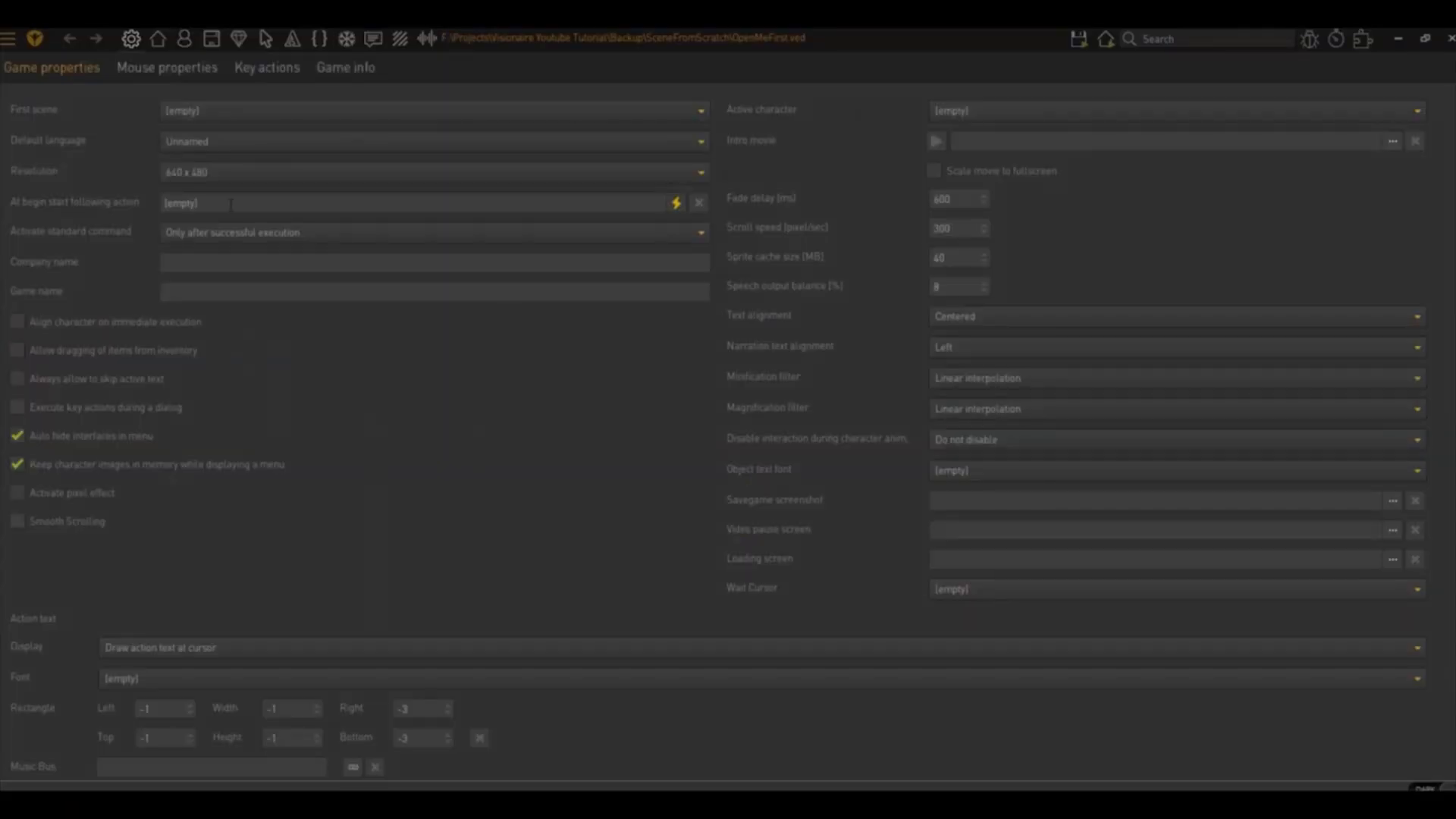
{"action": "mouse_move", "coordinate": [319, 472]}
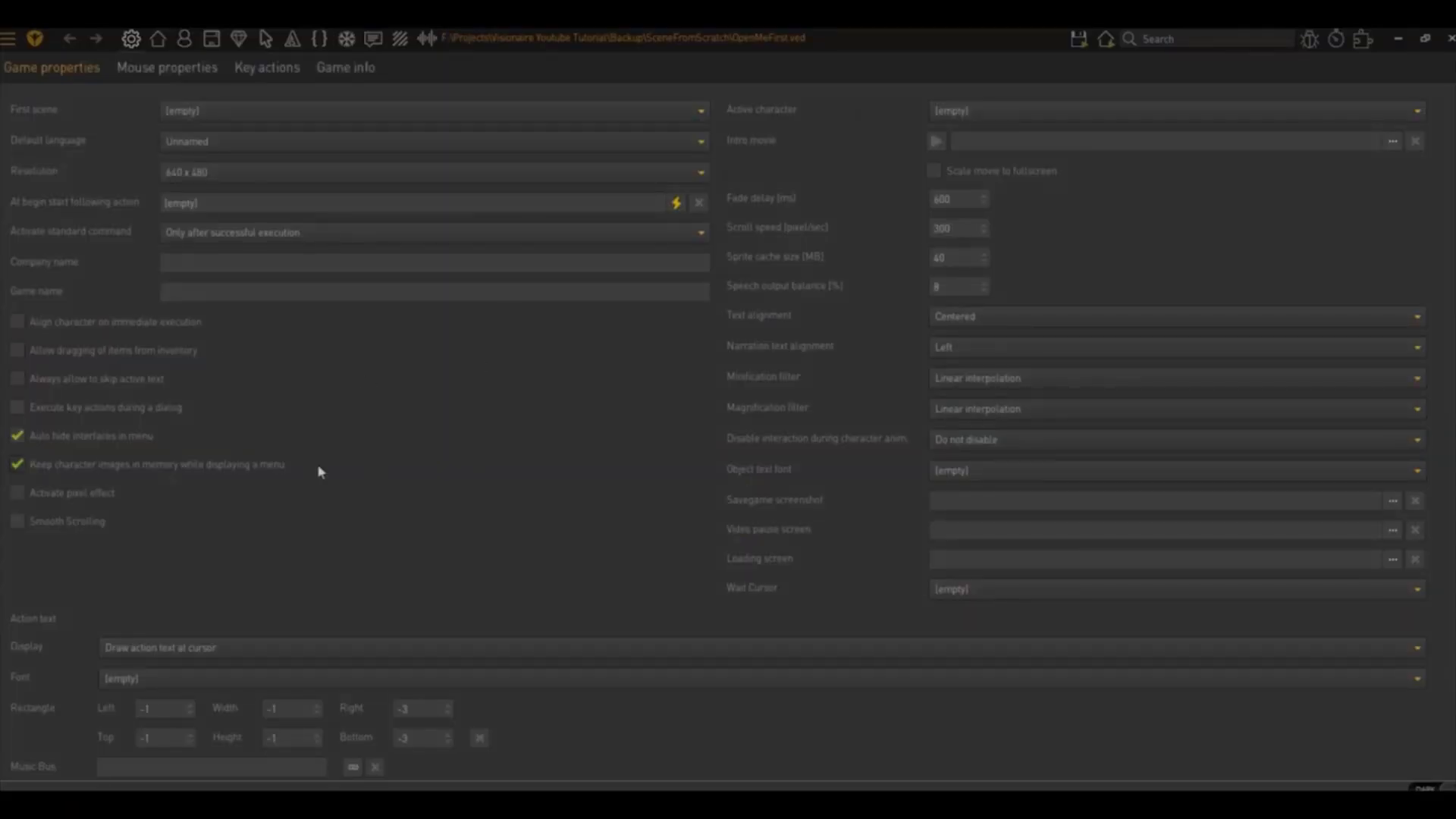
{"action": "mouse_move", "coordinate": [311, 376]}
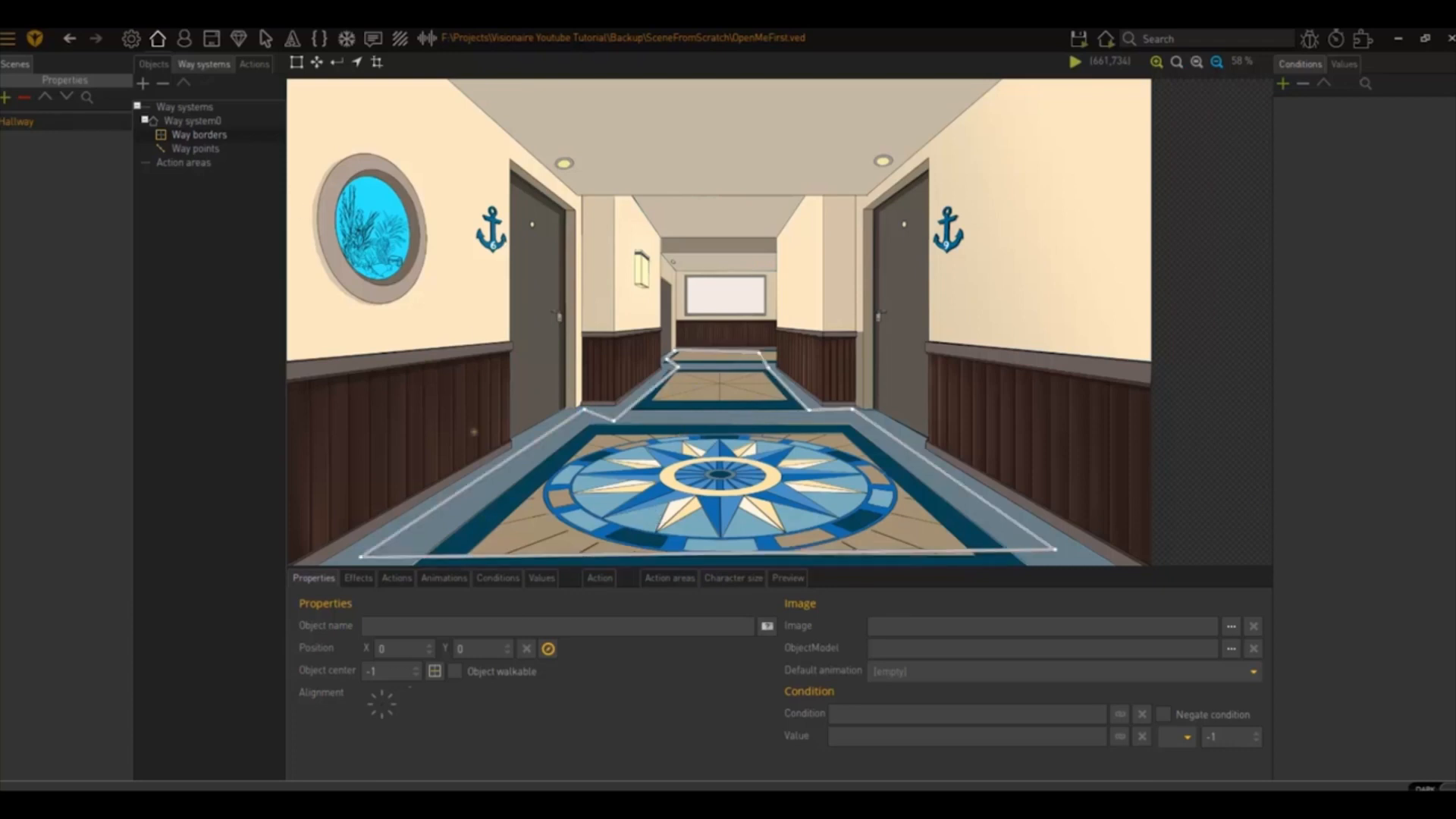
Add a DefaultFont as a TrueType font using the RobotoCondensed-Bold.ttf file
{"action": "left_click", "coordinate": [293, 37]}
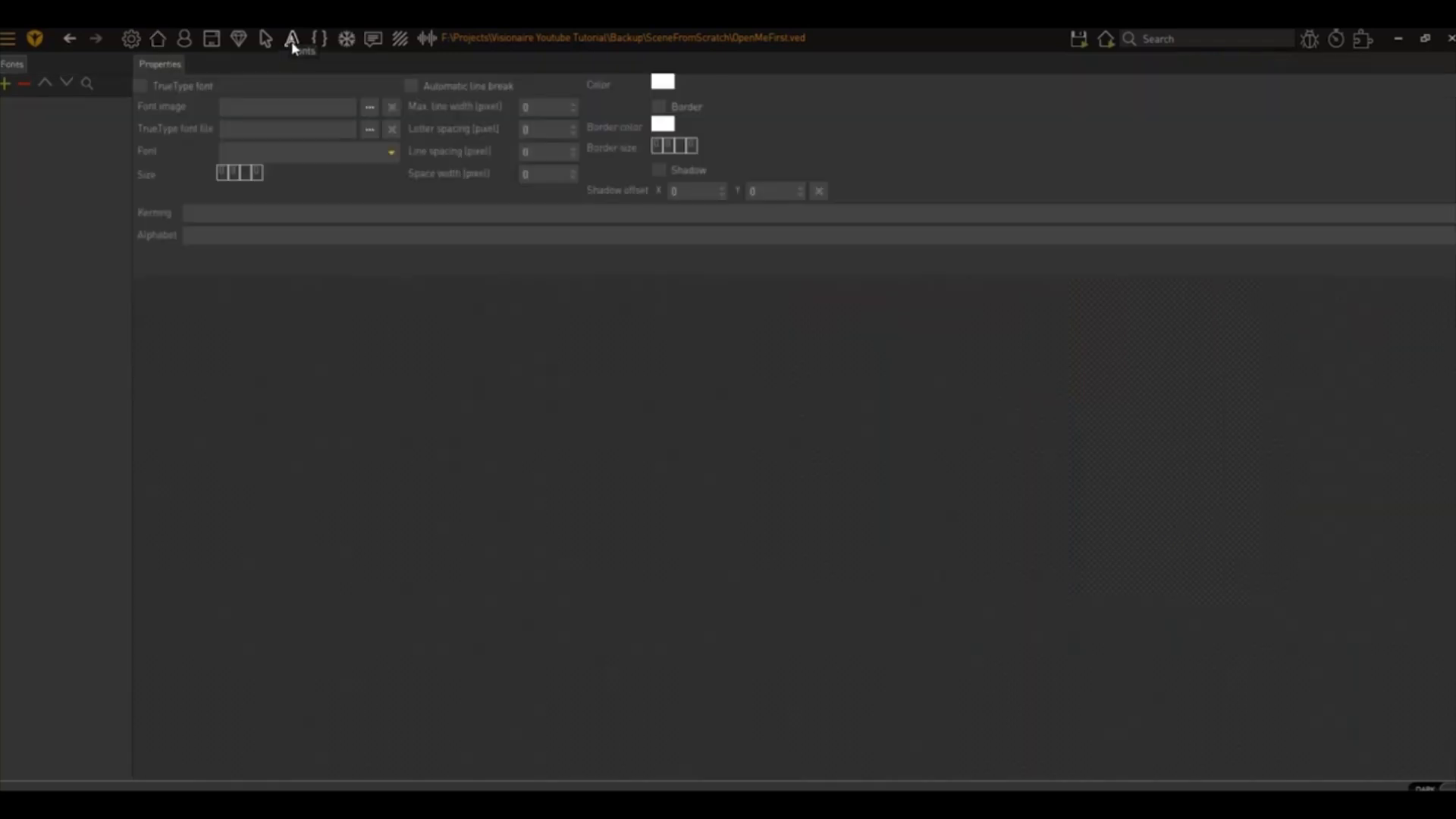
{"action": "left_click", "coordinate": [6, 84]}
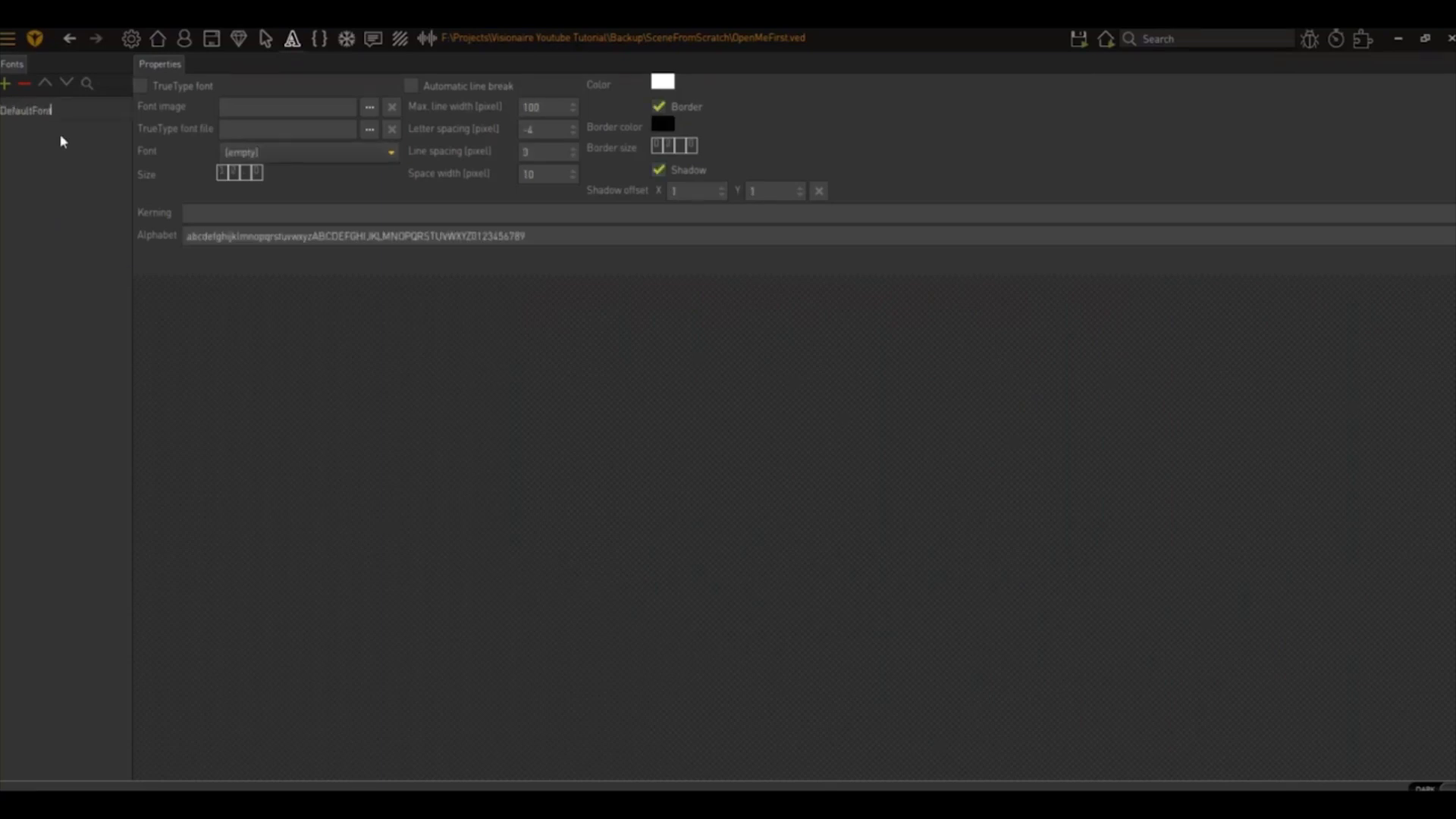
{"action": "left_click", "coordinate": [142, 85]}
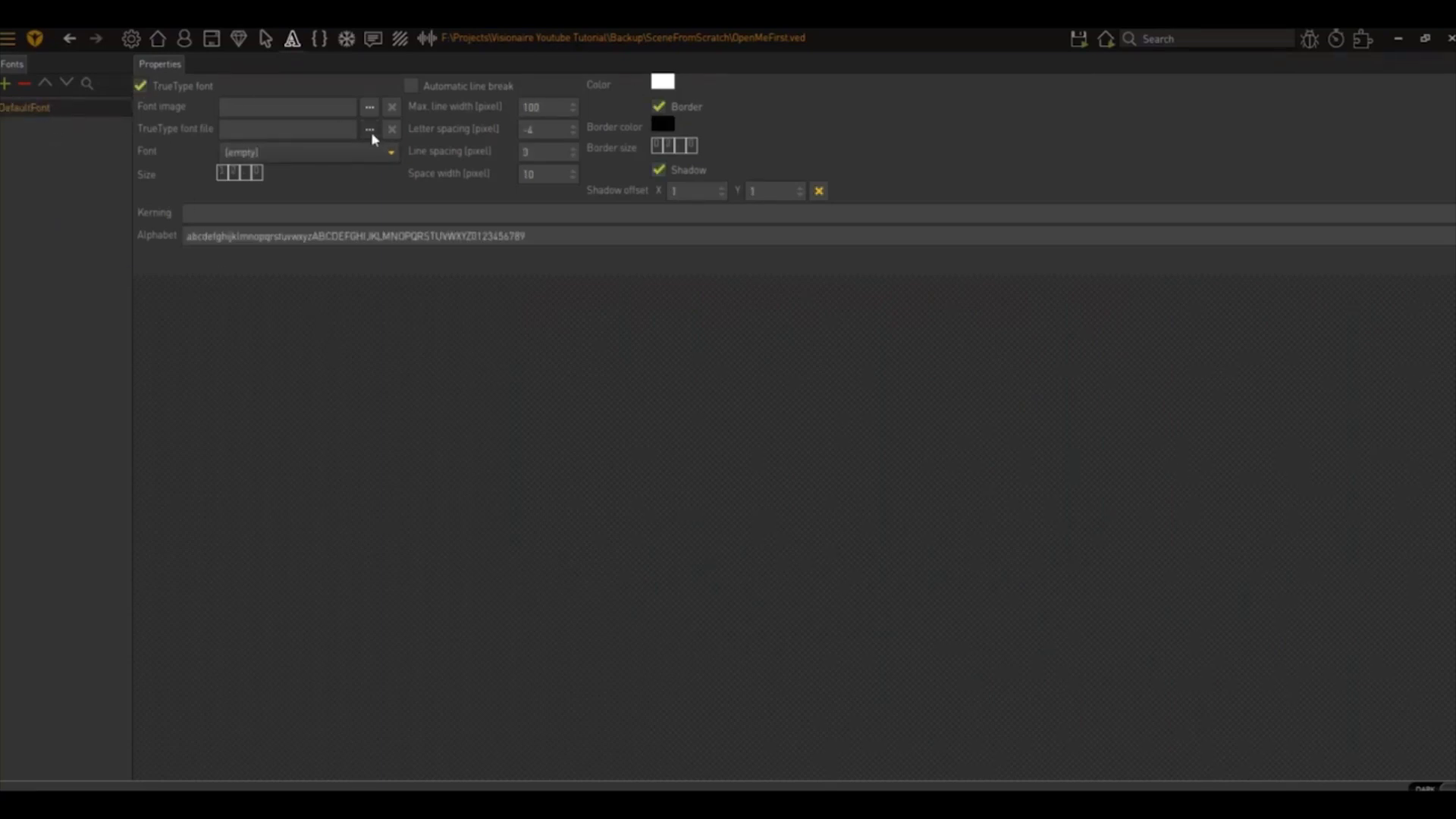
{"action": "left_click", "coordinate": [370, 128]}
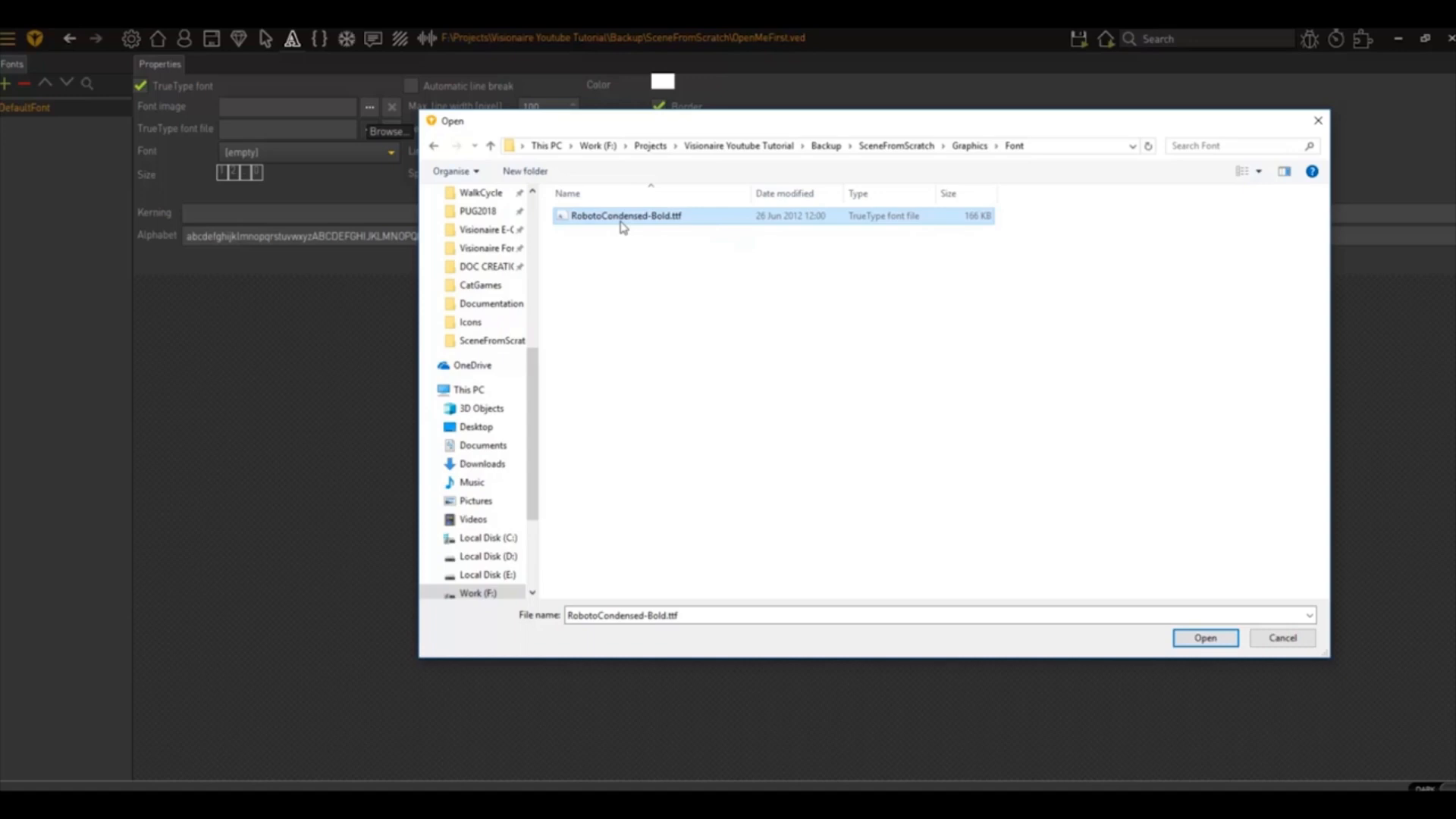
{"action": "left_click", "coordinate": [1203, 639]}
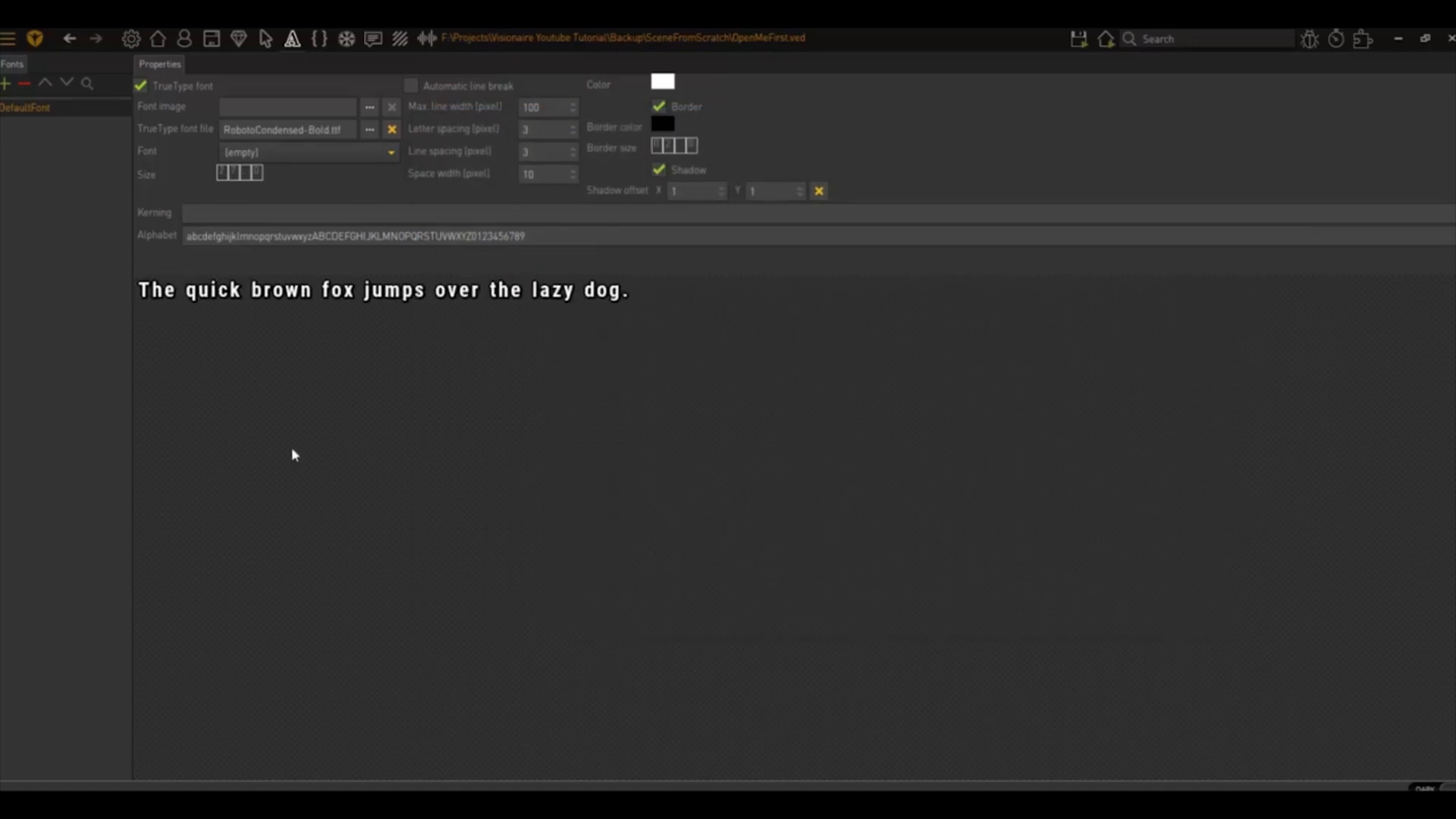
{"action": "mouse_move", "coordinate": [191, 61]}
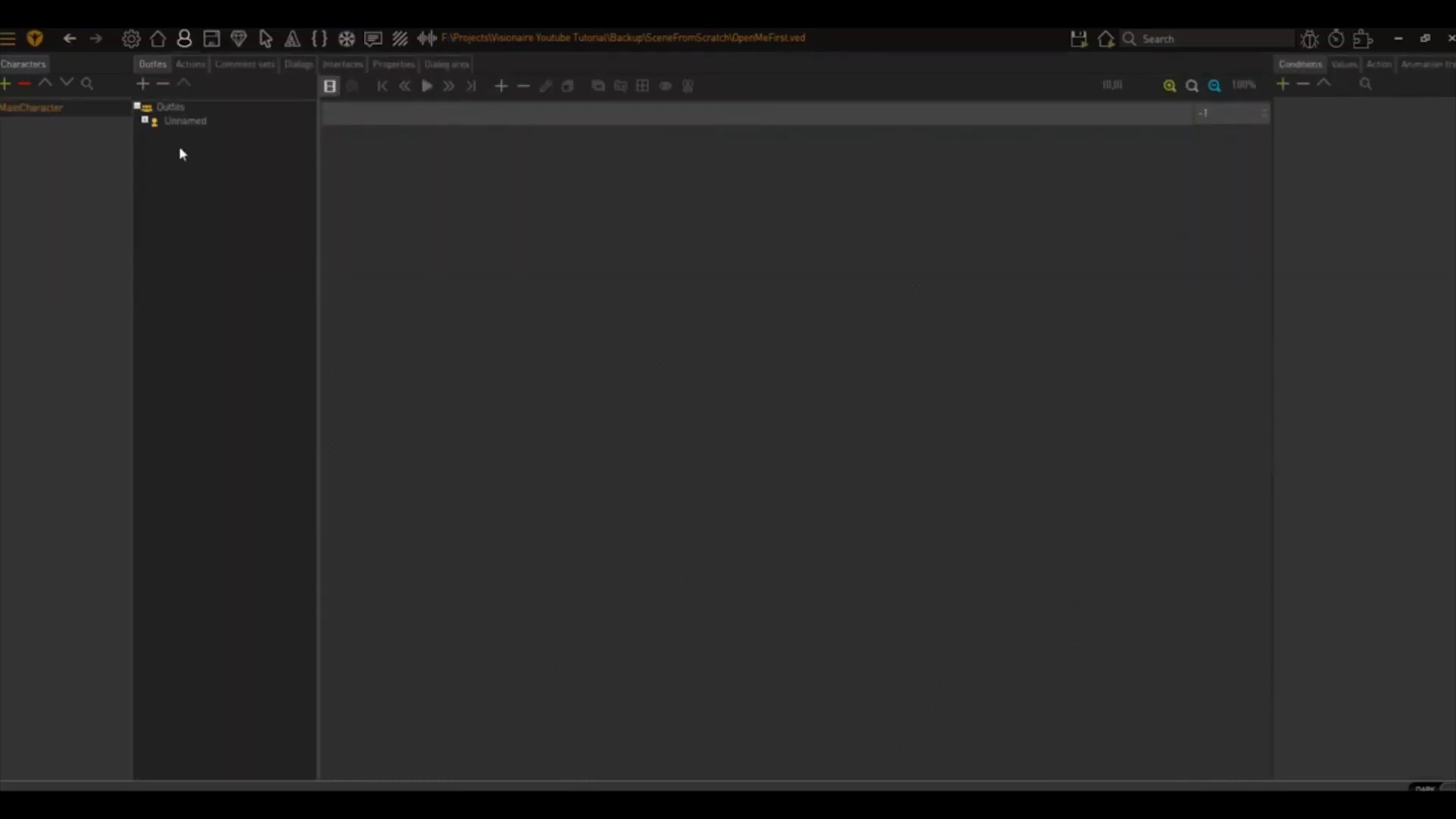
Expand MainCharacter's unnamed outfit to show its Walk and Standing animation directions
{"action": "left_click", "coordinate": [145, 121]}
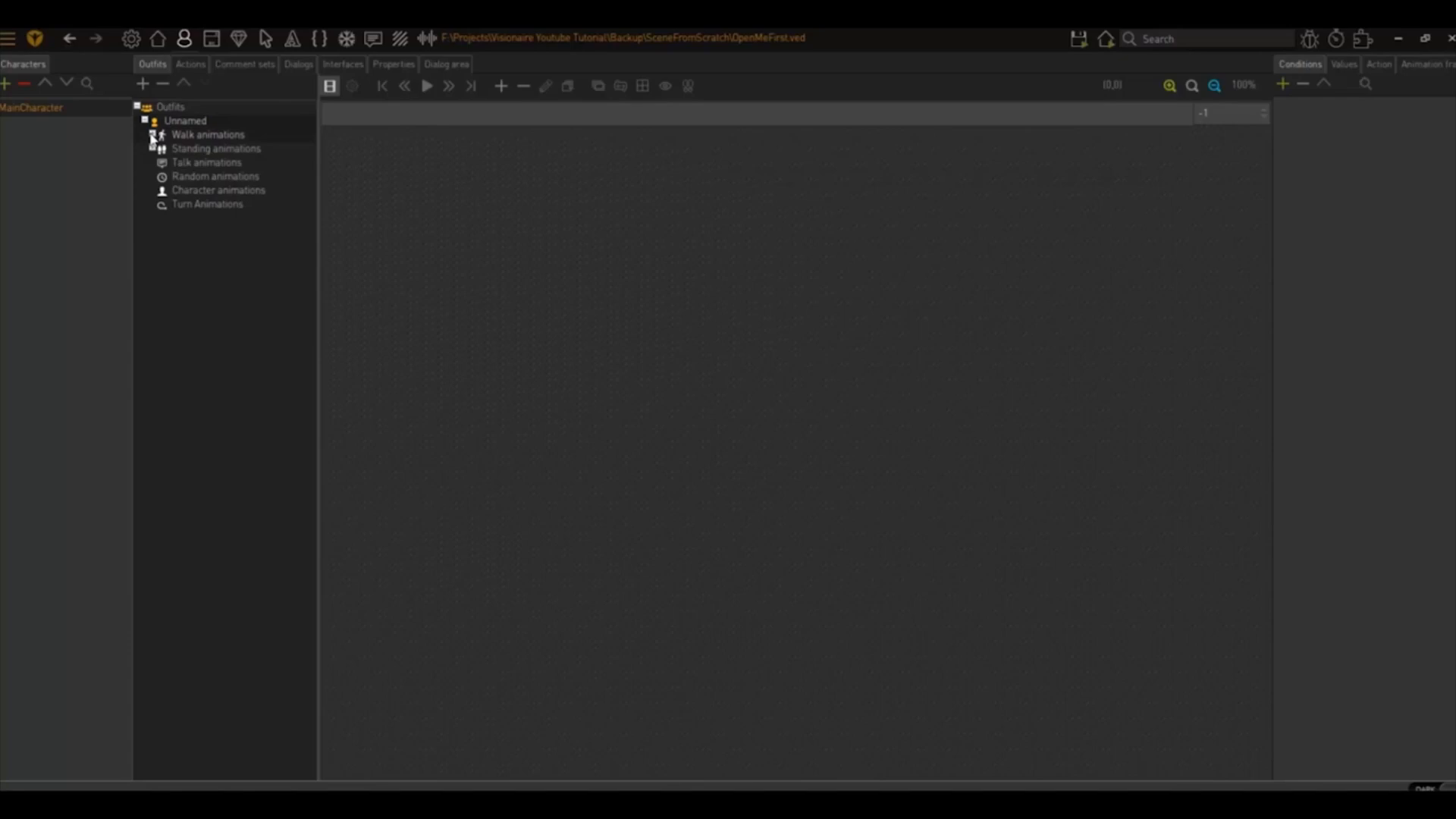
{"action": "left_click", "coordinate": [152, 133]}
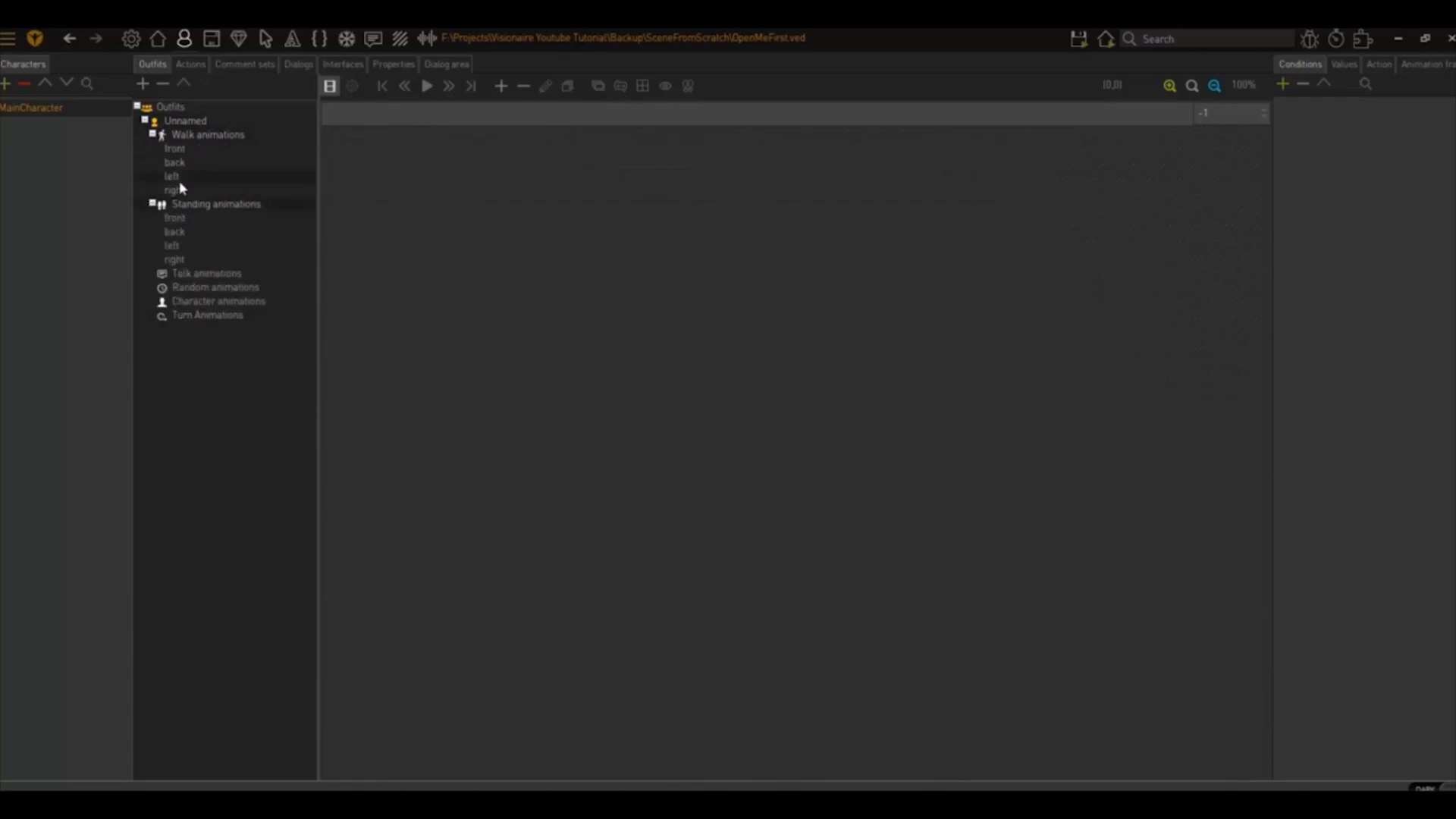
{"action": "left_click", "coordinate": [173, 190]}
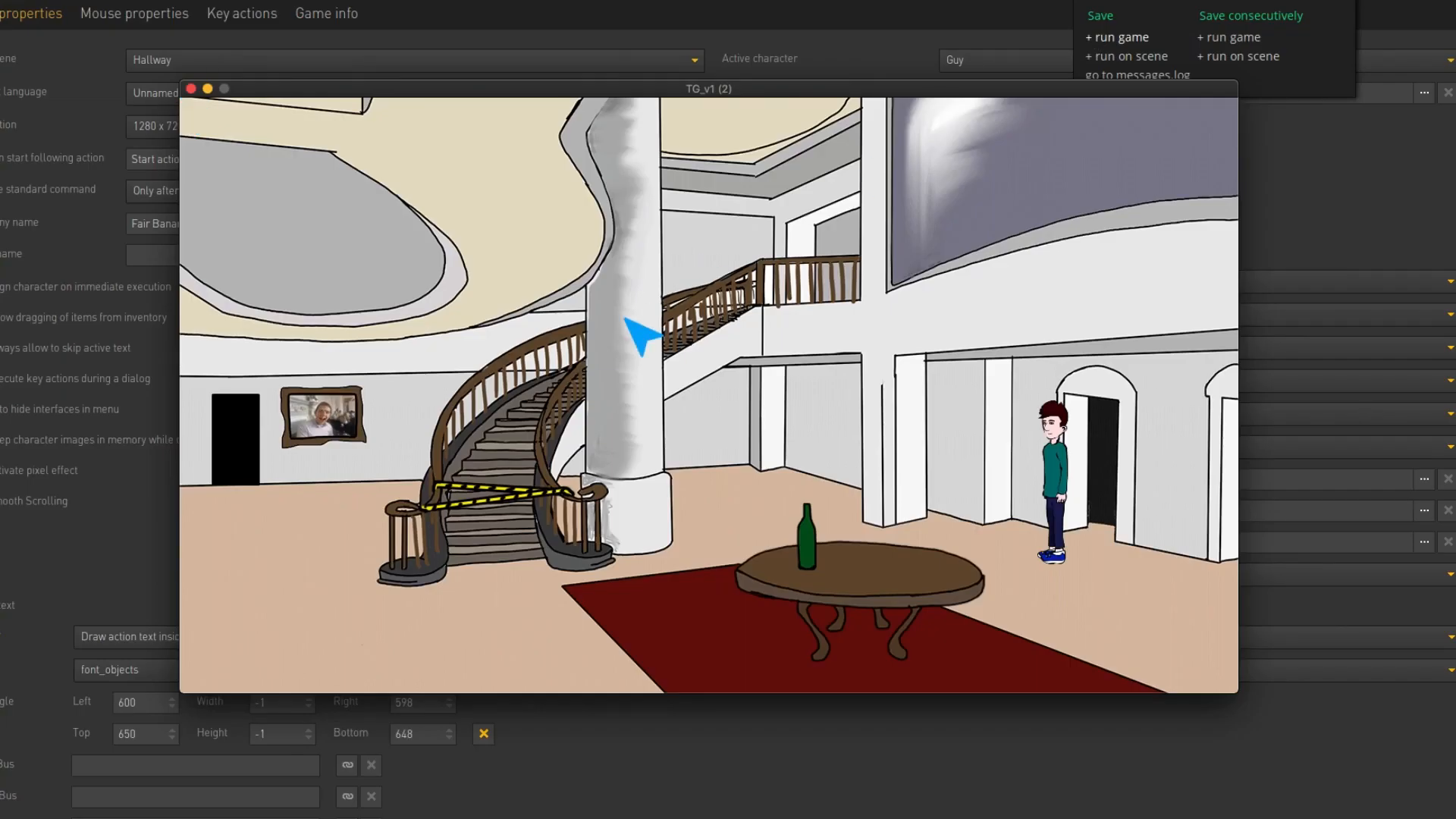
{"action": "mouse_move", "coordinate": [1024, 595]}
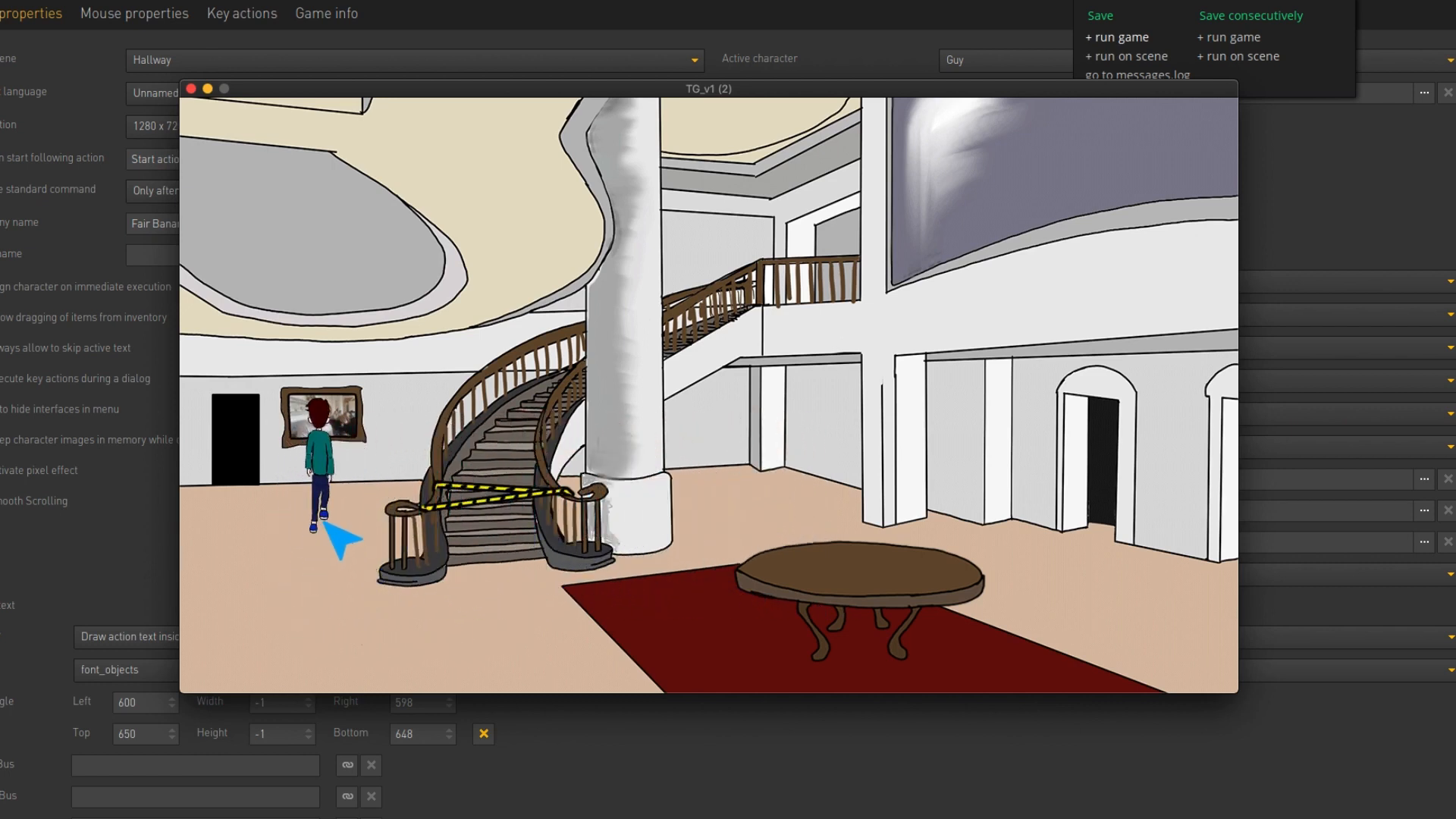
Bring up the action ring on the painting offering Look at Ugly Painting
{"action": "left_click", "coordinate": [325, 418]}
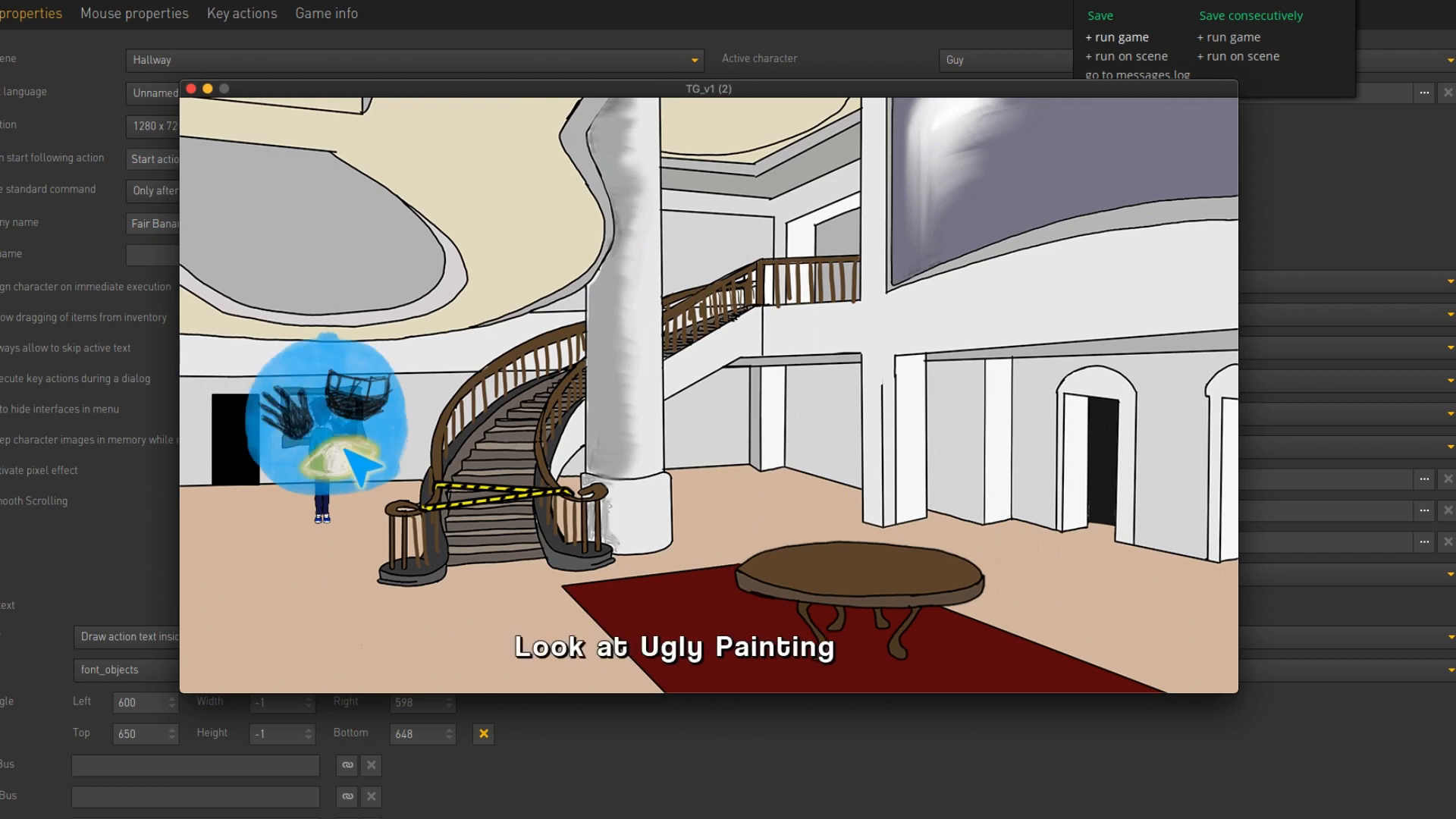